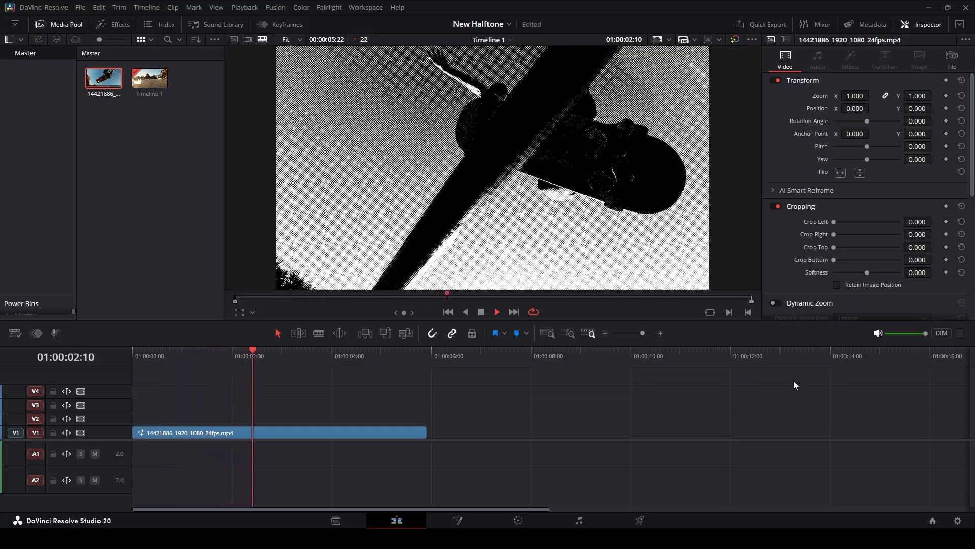
Play back the finished halftone clip, then fetch the original skateboard clip from Pexels
left_click(338, 356)
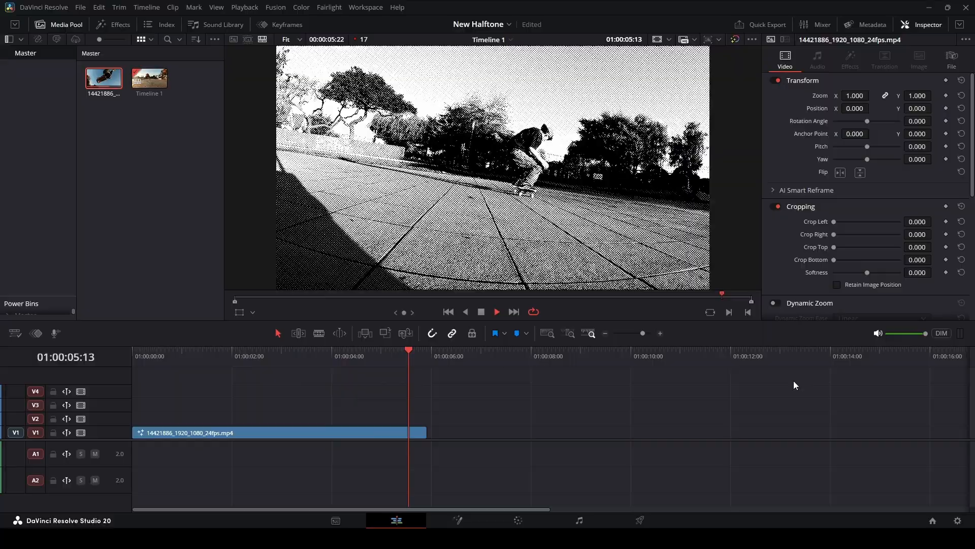
left_click(188, 349)
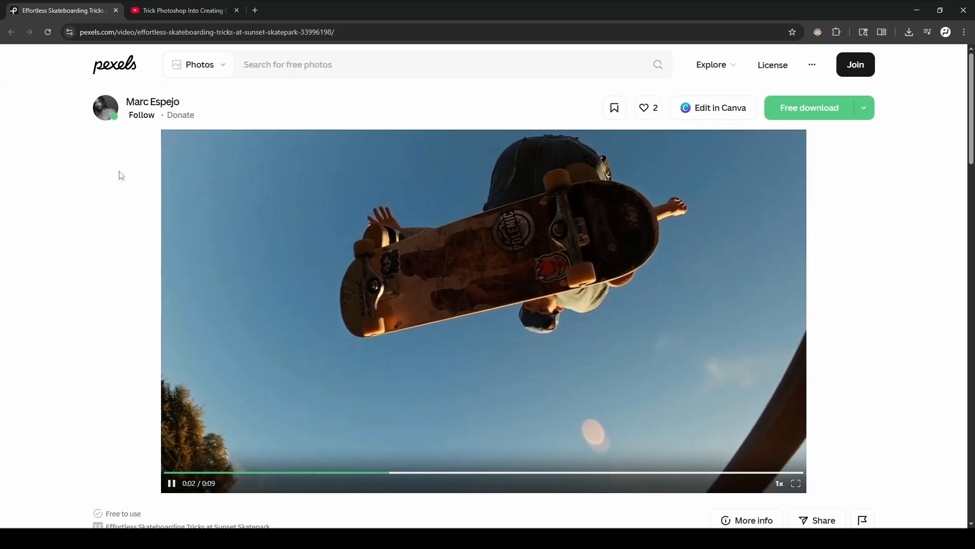
left_click(180, 10)
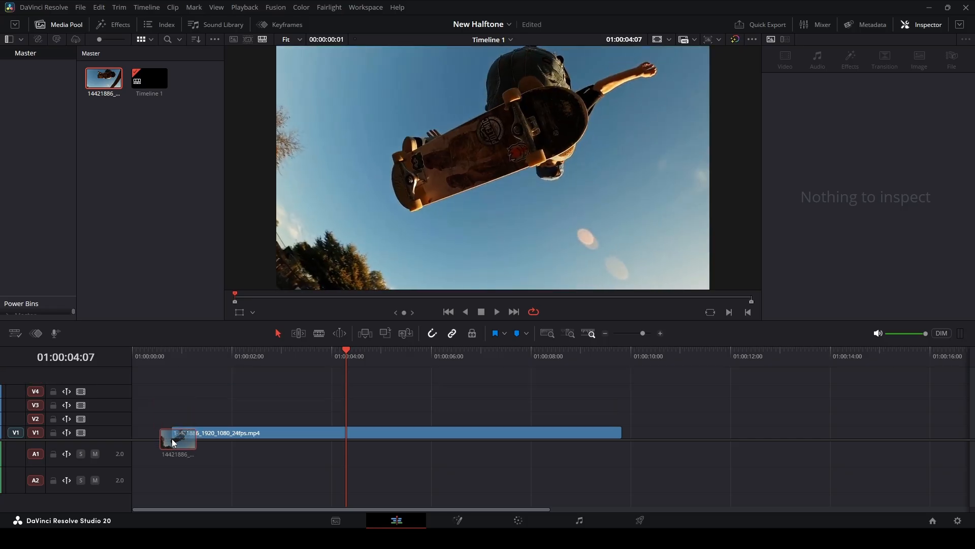
Place the skateboard clip on track V1 and bring it into the Fusion node editor
left_click(249, 432)
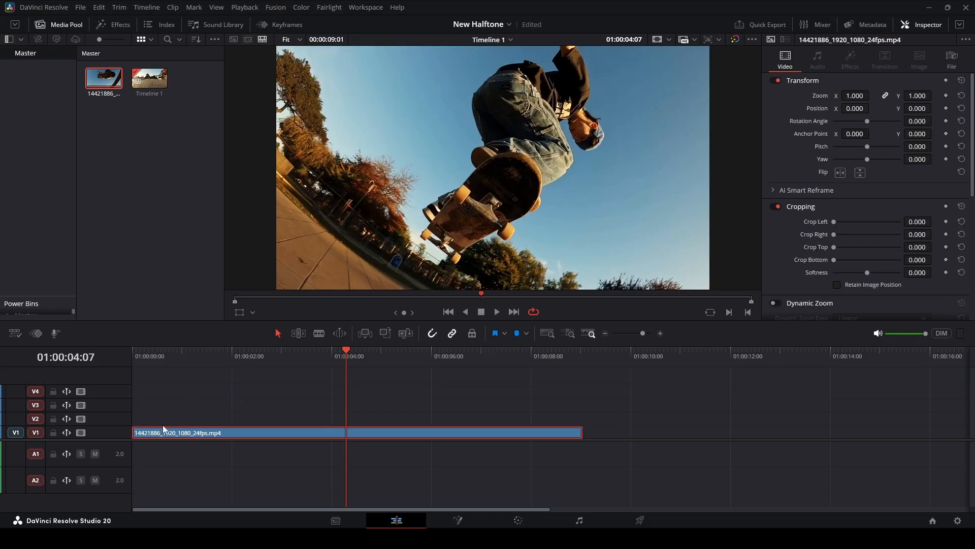
left_click(457, 520)
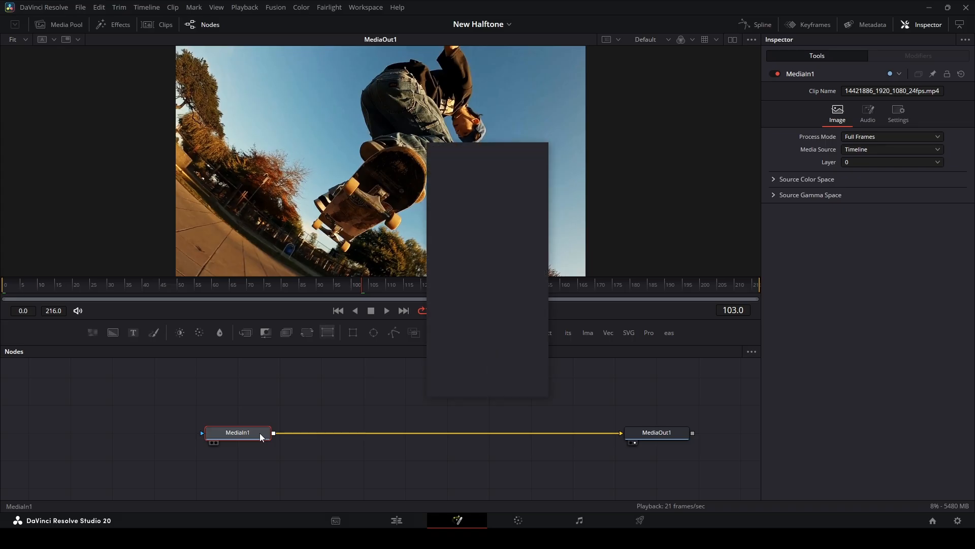
Add Brightness/Contrast, Custom Tool and Blur nodes after the clip
type("brightn")
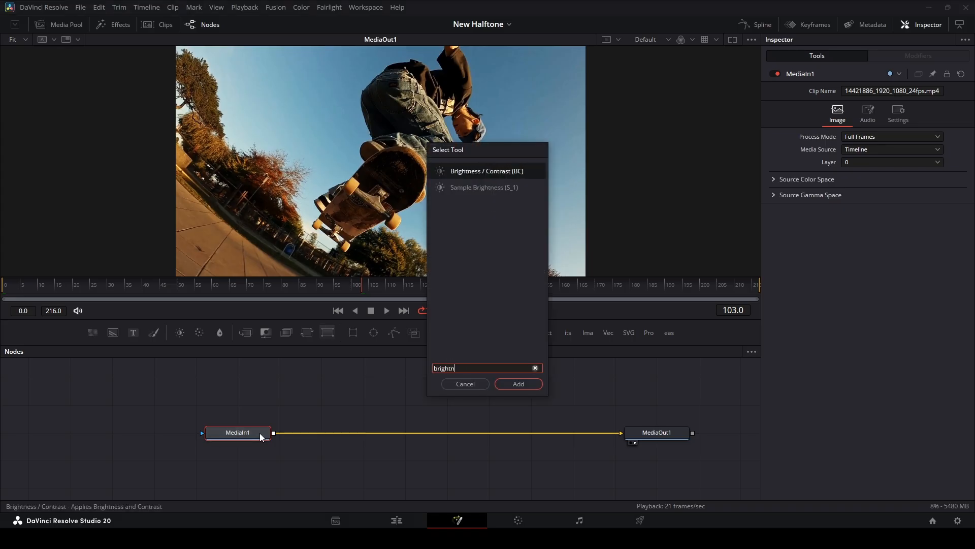
left_click(517, 383)
type("blu")
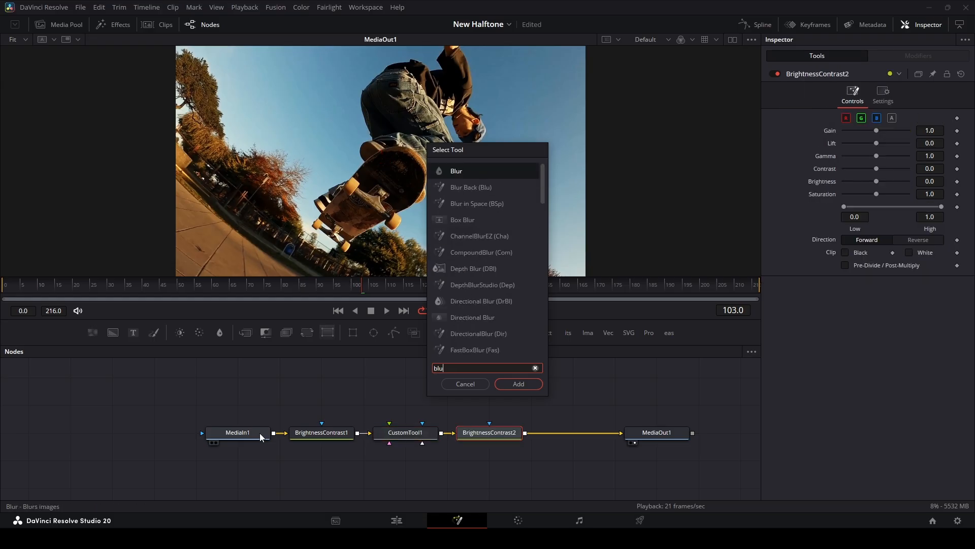
left_click(518, 383)
type("trans")
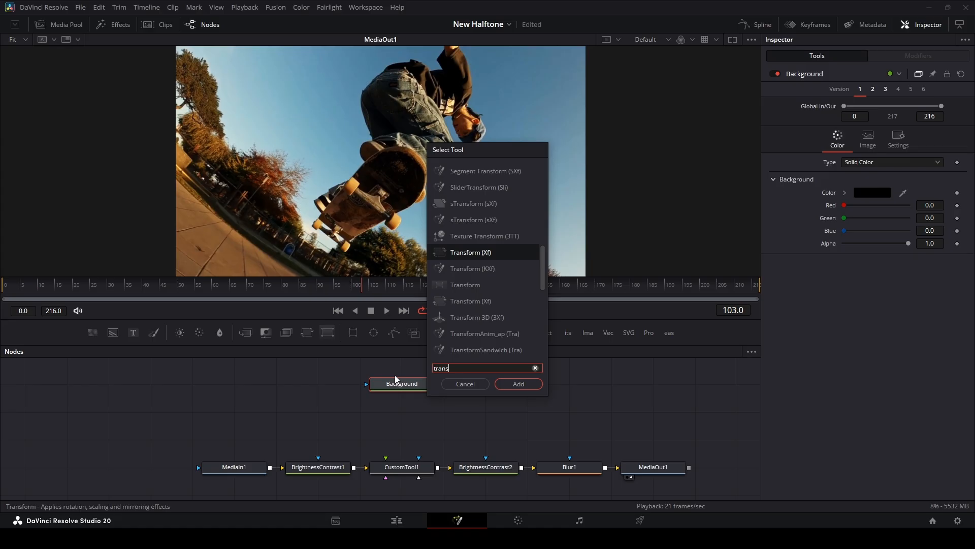
Add Background, Transform and Crop nodes as a branch feeding the chain
left_click(471, 252)
type("crop")
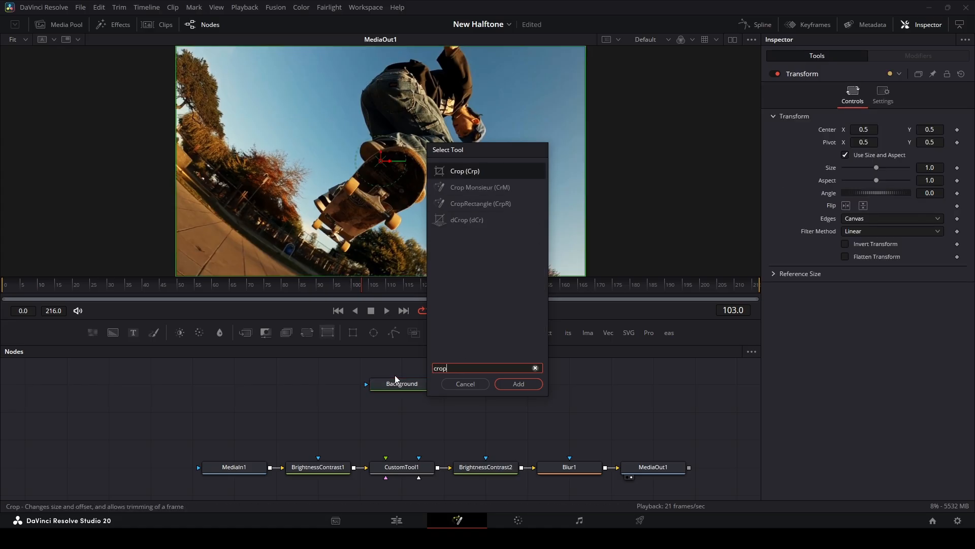
left_click(518, 383)
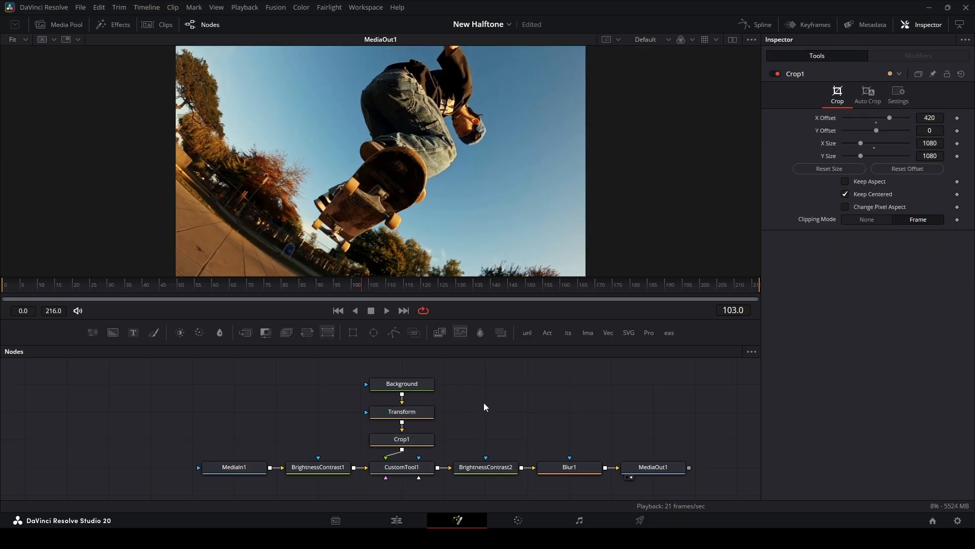
mouse_move(308, 332)
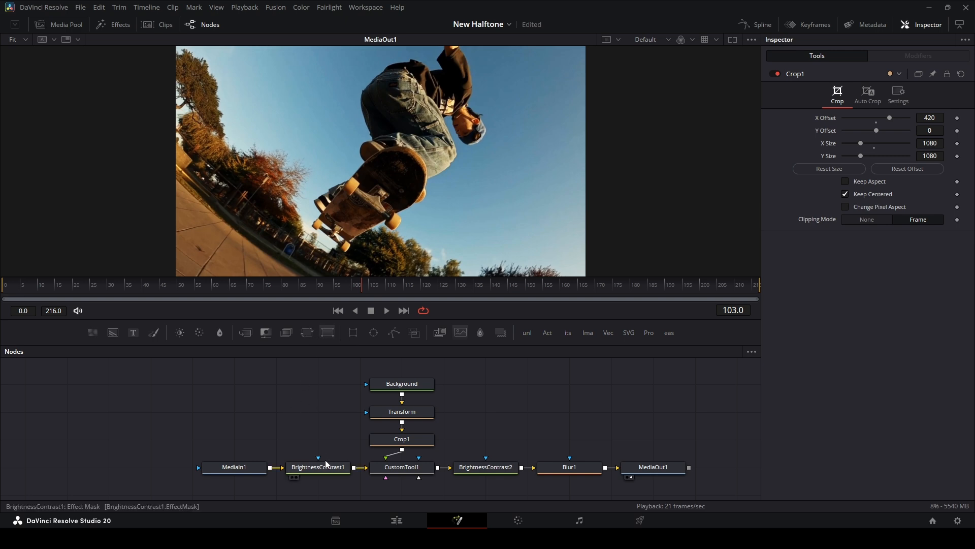
Set BrightnessContrast1's Saturation to 0 for a black-and-white clip, then select the Background node
left_click(318, 466)
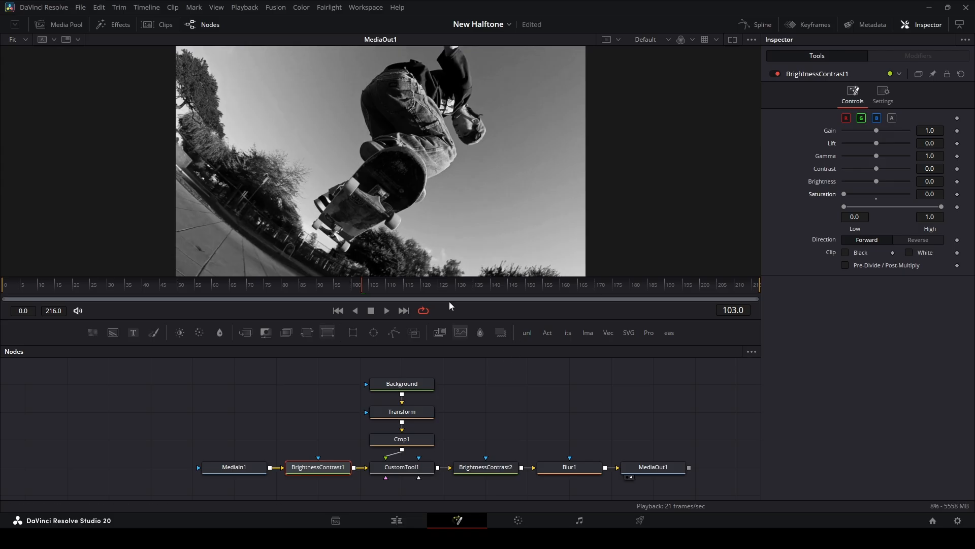
left_click(401, 383)
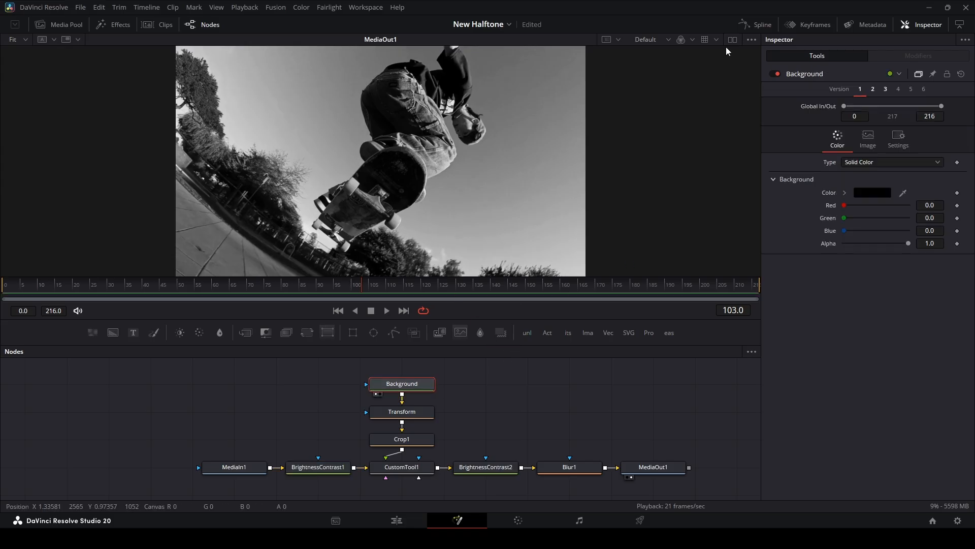
Show the Background beside the output and make it a radial gradient
left_click(732, 39)
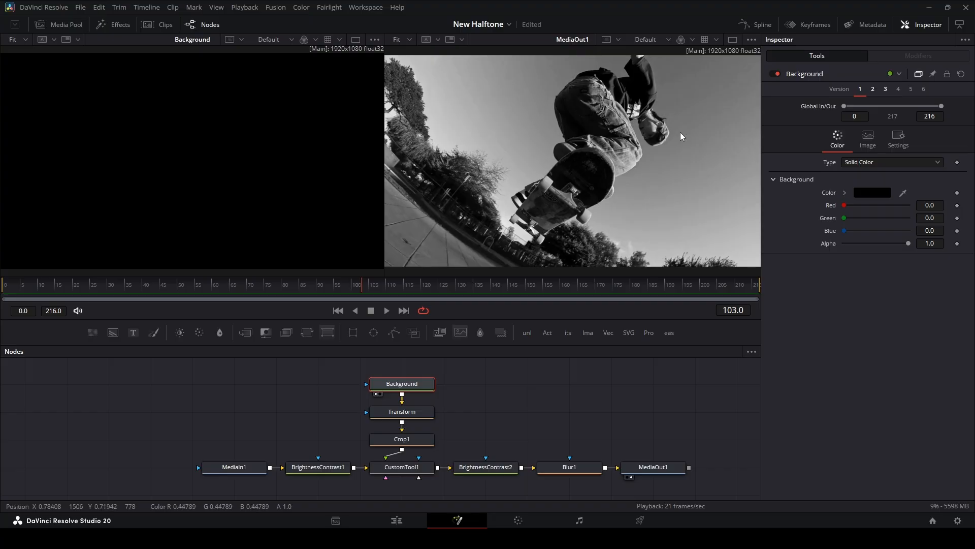
left_click(891, 162)
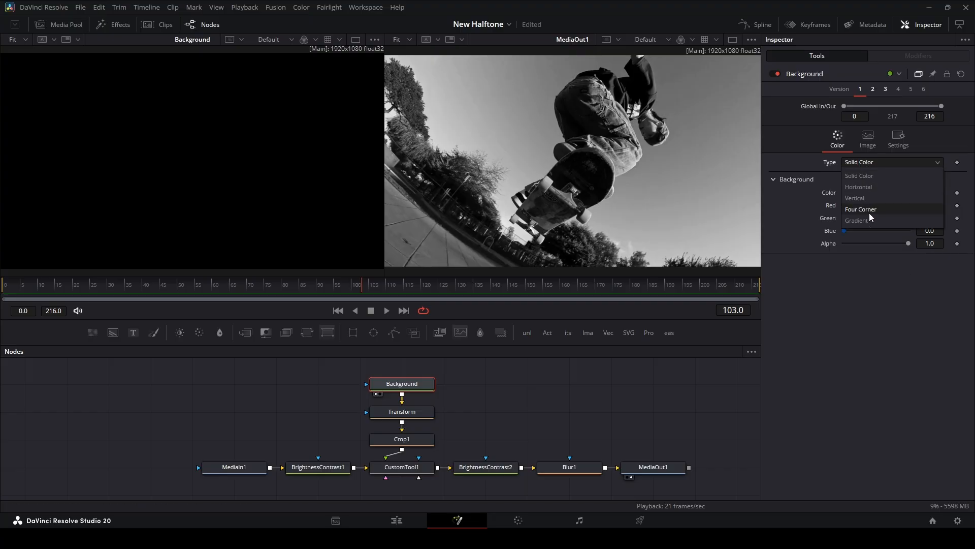
left_click(857, 221)
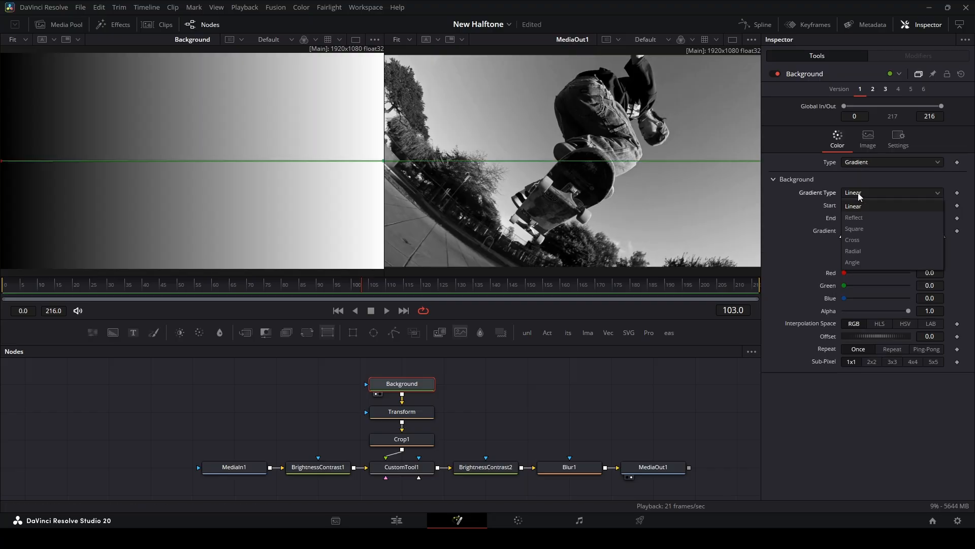
left_click(853, 250)
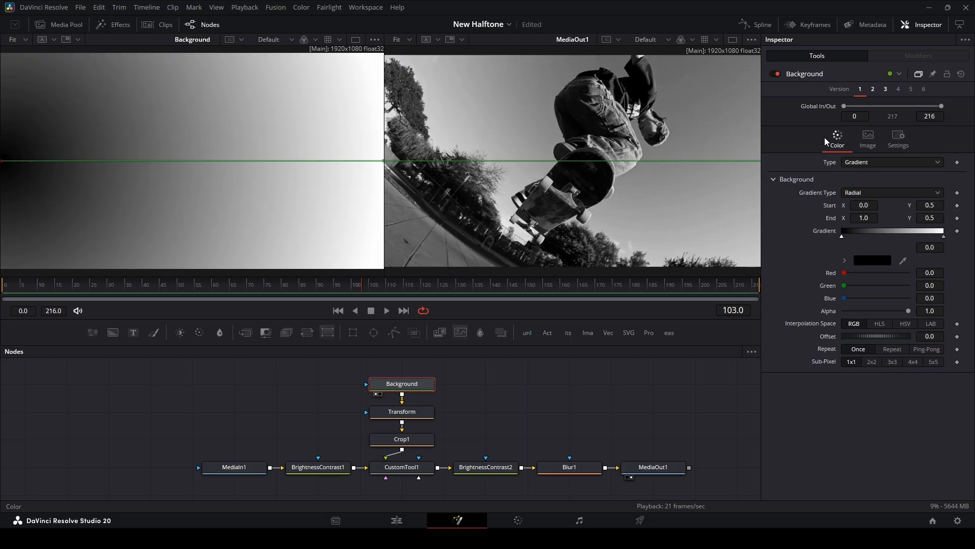
Set the Background image size to 1080×1080 and return to the gradient colour settings
left_click(867, 137)
type("1080")
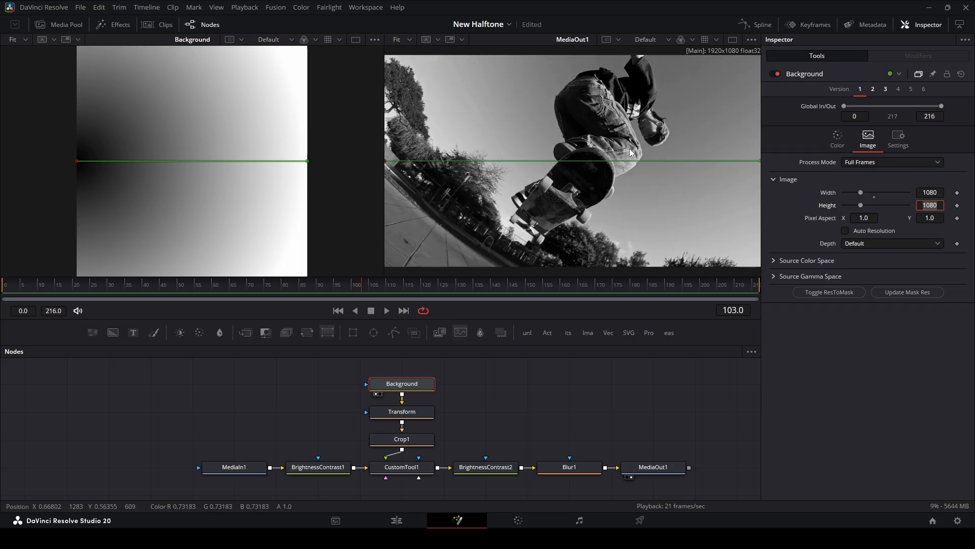
left_click(837, 135)
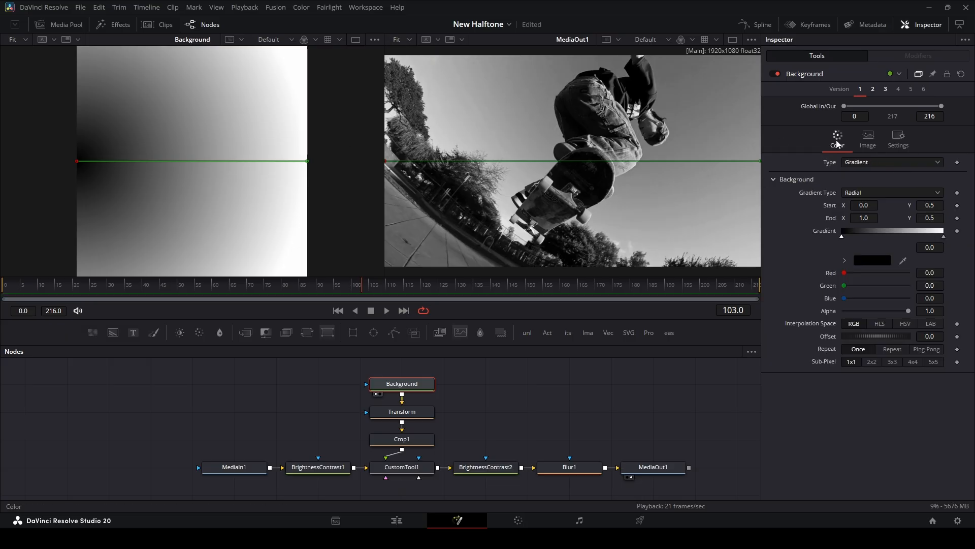
mouse_move(199, 192)
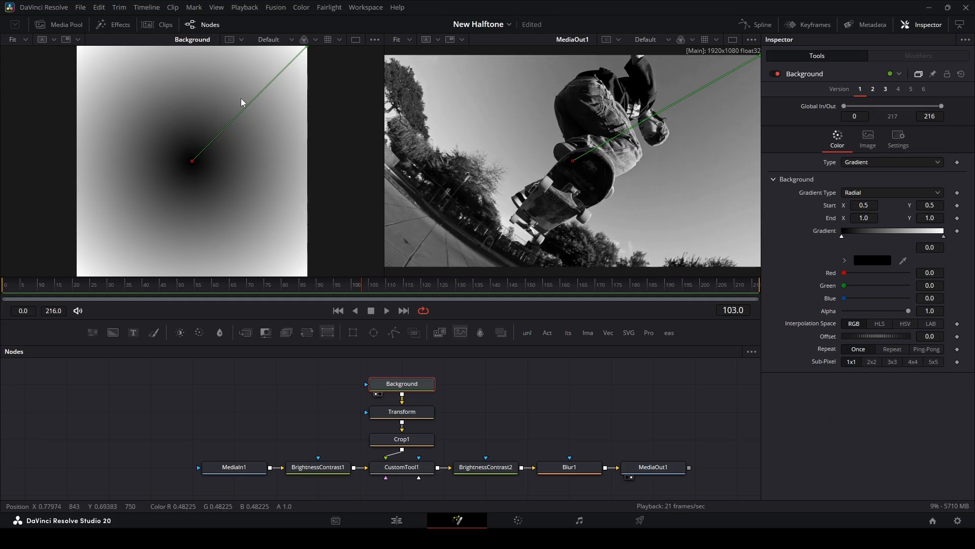
mouse_move(426, 412)
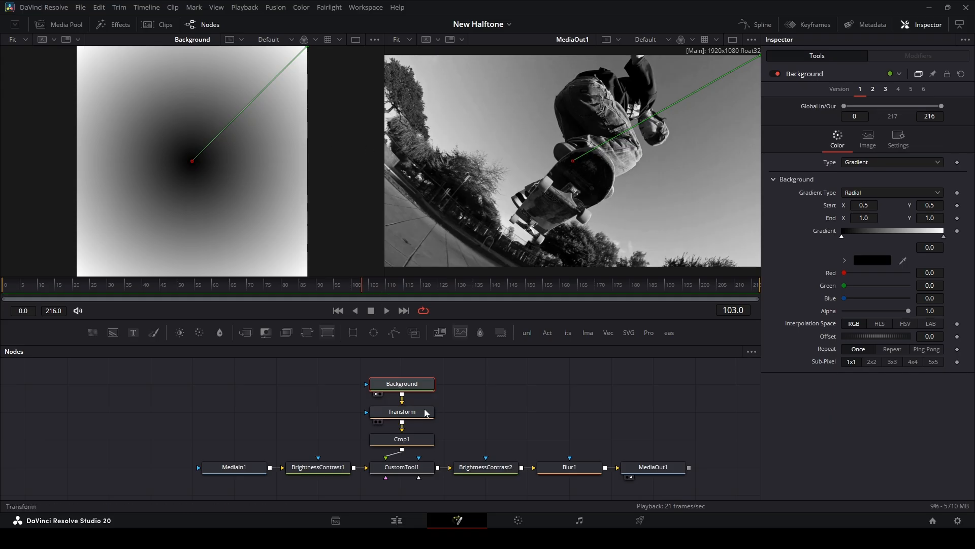
Set the Transform node's edges to Wrap so the radial gradient tiles into a dot grid
left_click(401, 411)
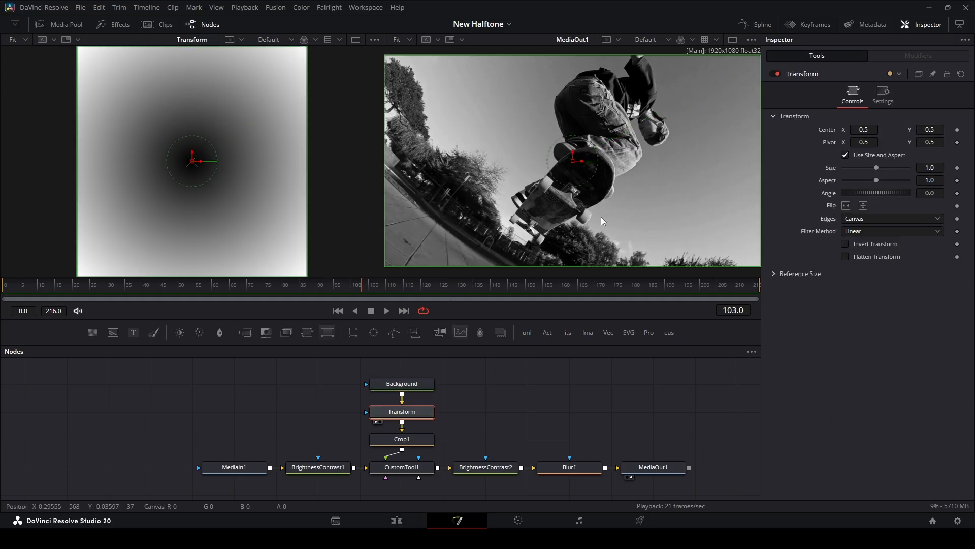
left_click(891, 218)
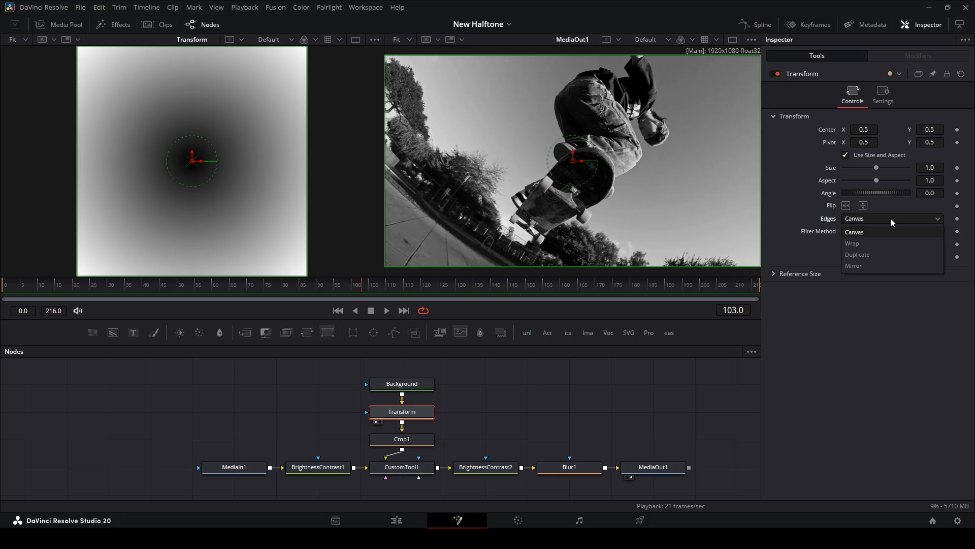
left_click(853, 243)
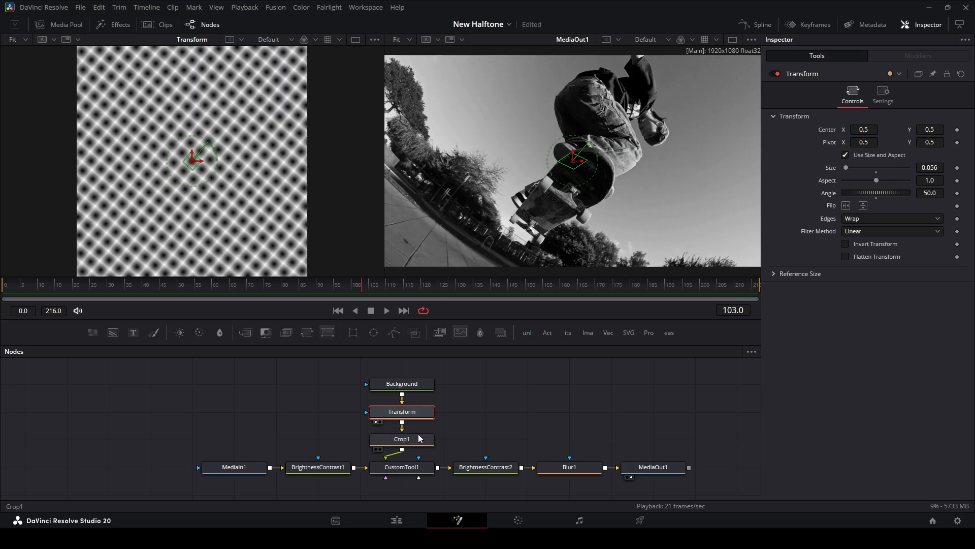
Crop the dot pattern to 1920×1080 with X Offset -420, then select CustomTool1
left_click(402, 438)
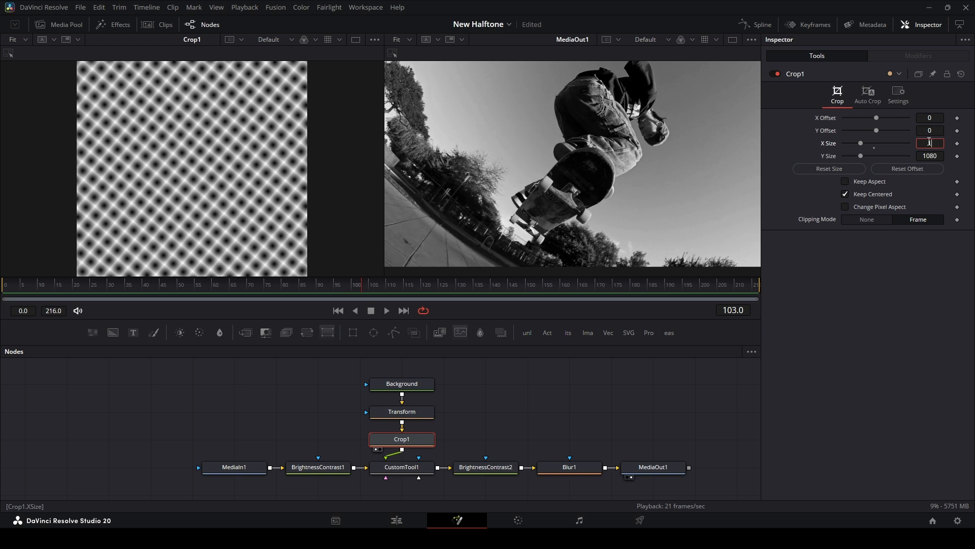
type("1920")
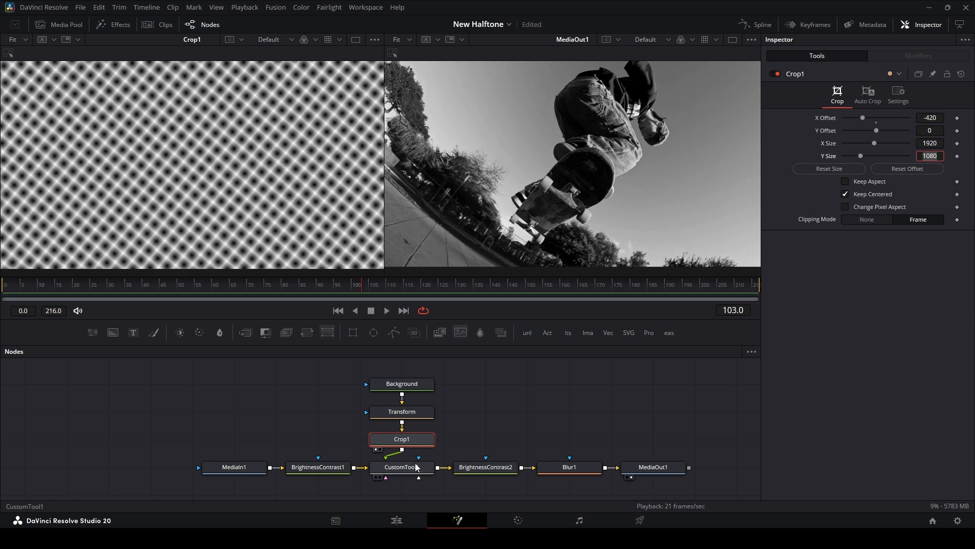
left_click(402, 468)
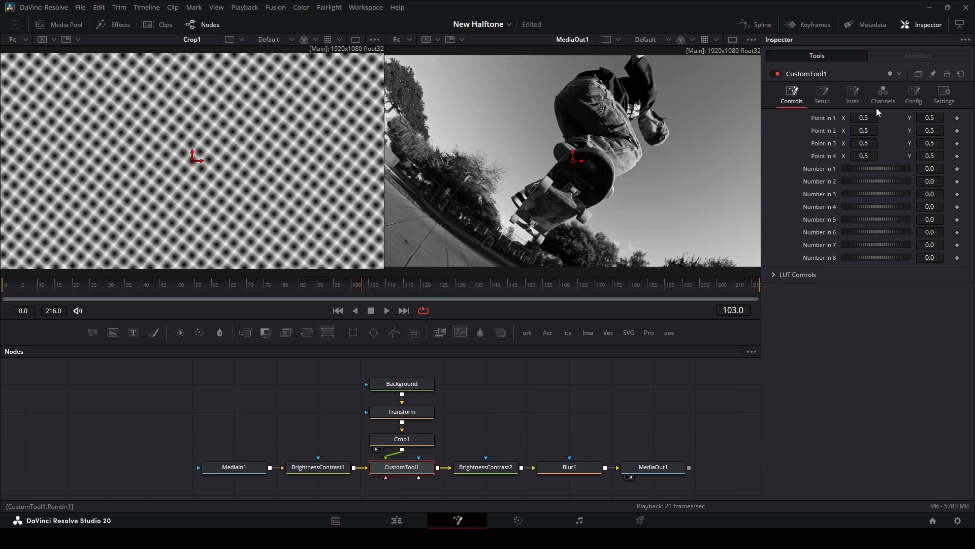
Enter if(c1+c2<1,0,1) as the Red, Green and Blue channel expressions in CustomTool1
left_click(883, 94)
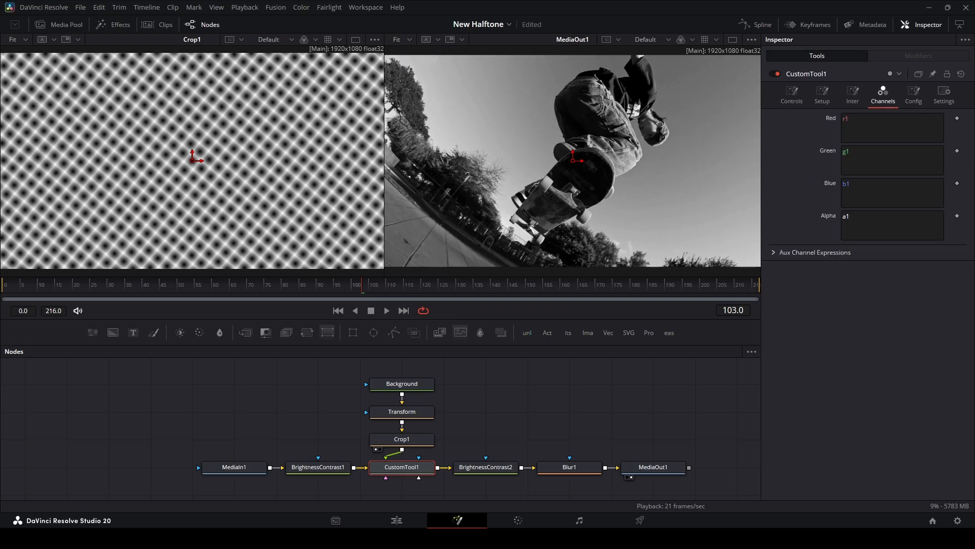
left_click(892, 128)
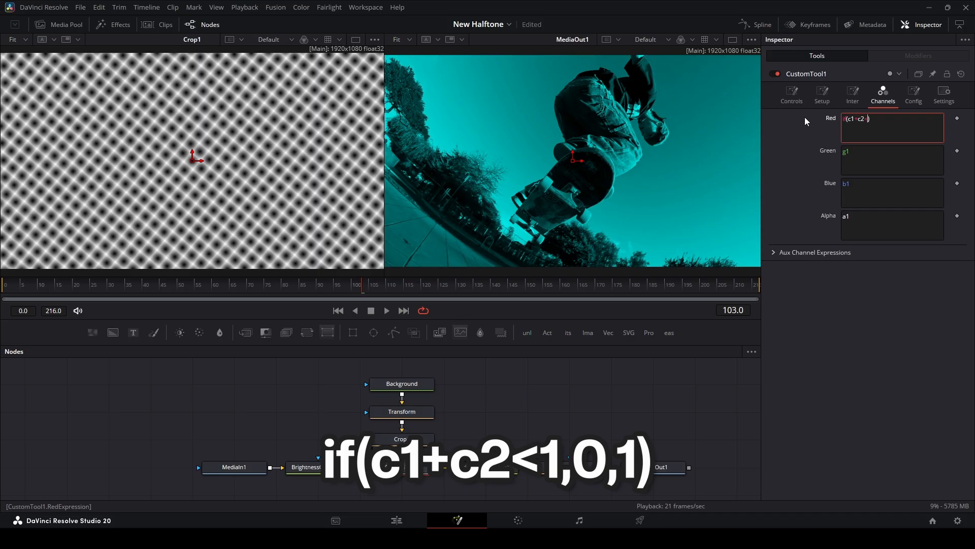
type("<1,0,1")
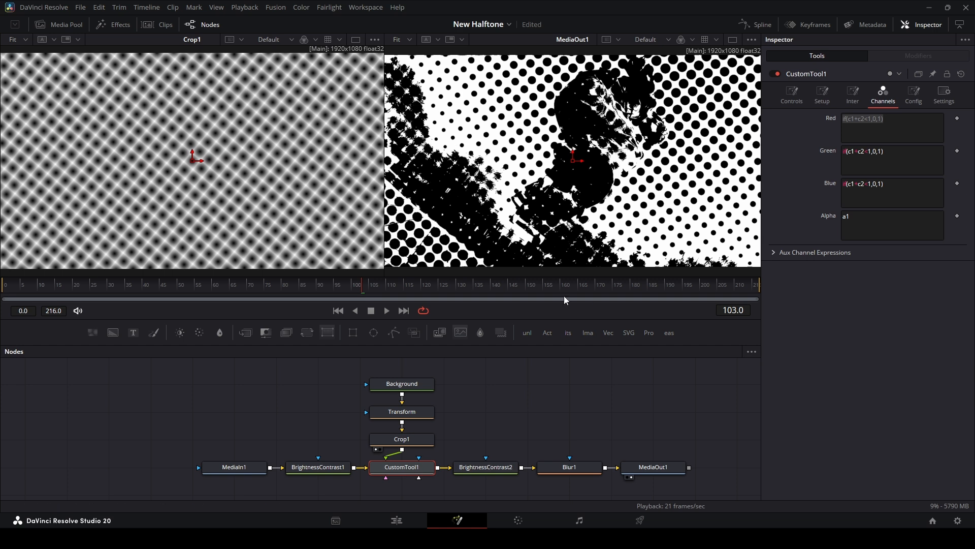
left_click(486, 467)
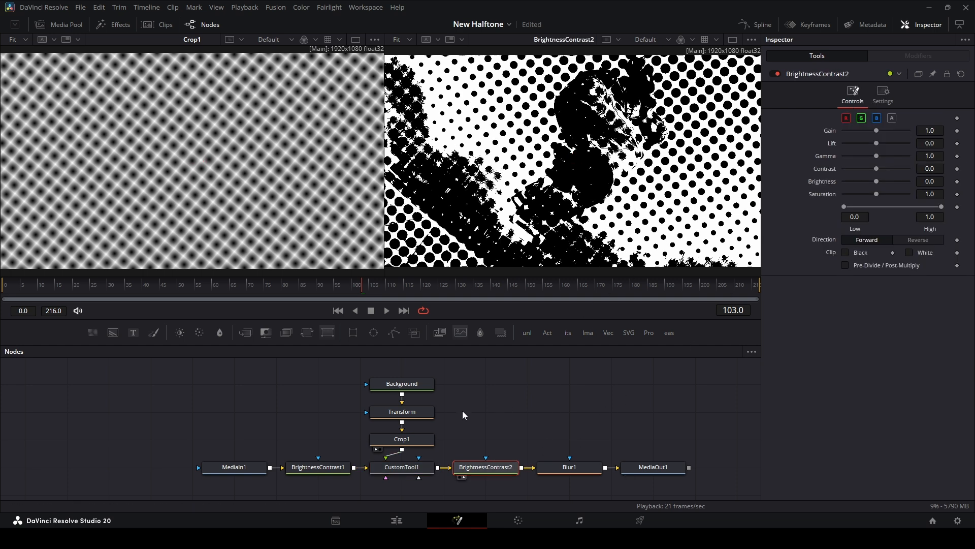
Lower the Transform Size from 0.022 to about 0.014 for finer dots, checking neighbouring nodes and the single viewer
left_click(401, 411)
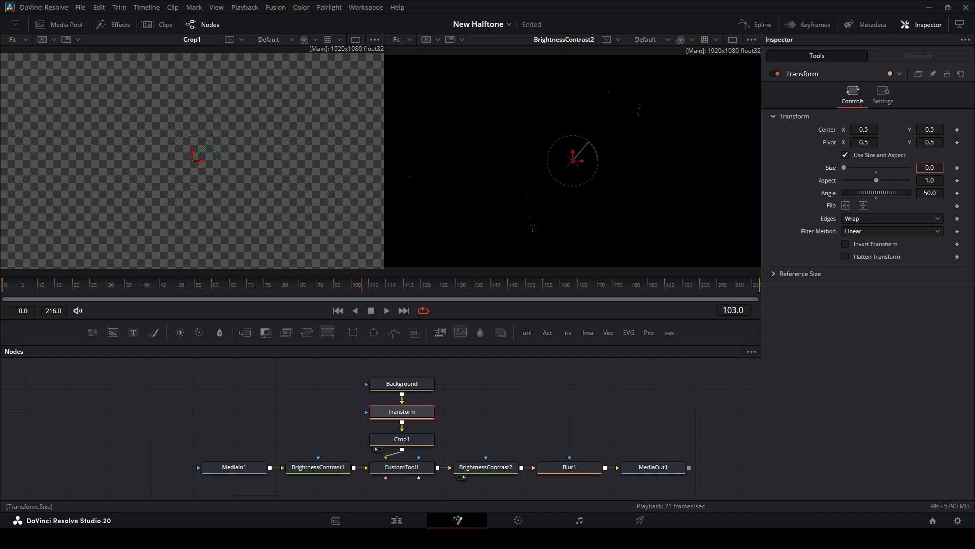
type("0.022")
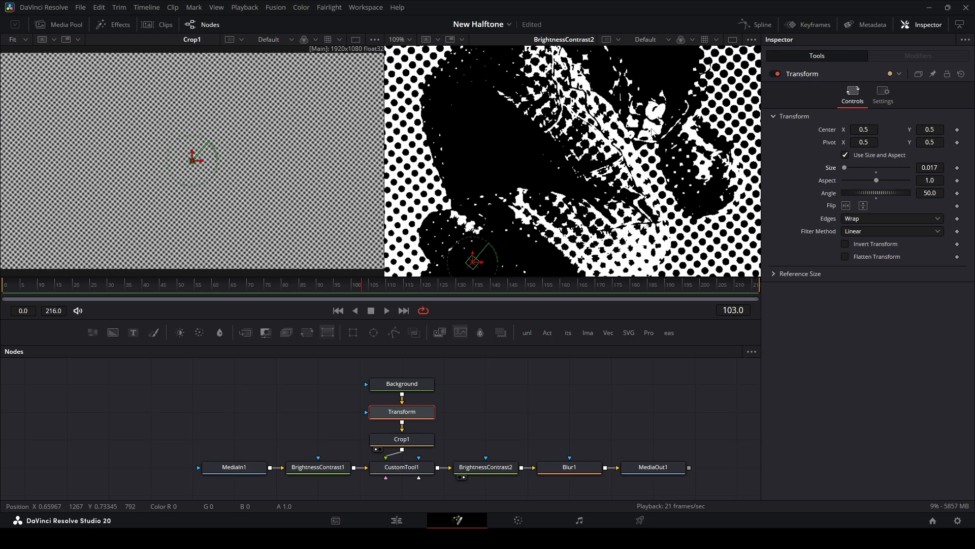
left_click(486, 467)
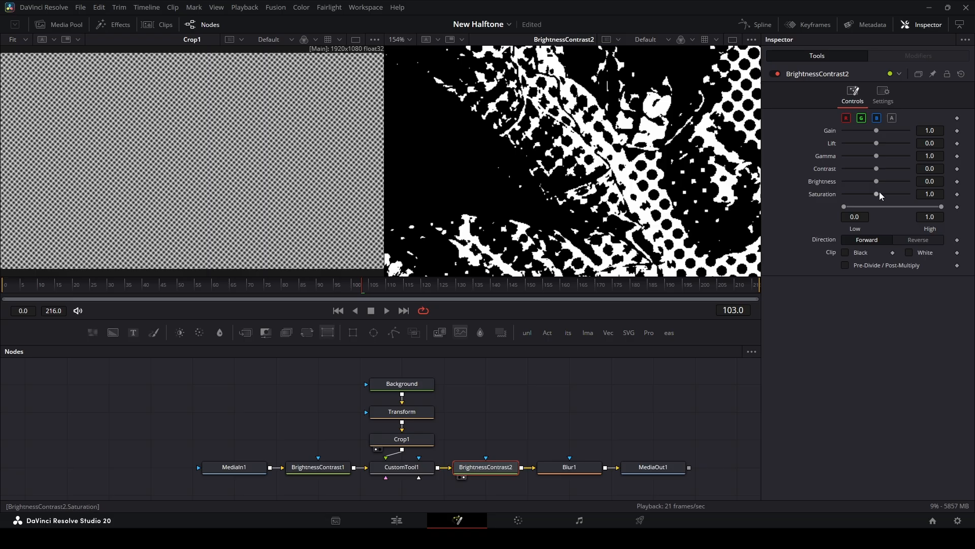
left_click(402, 467)
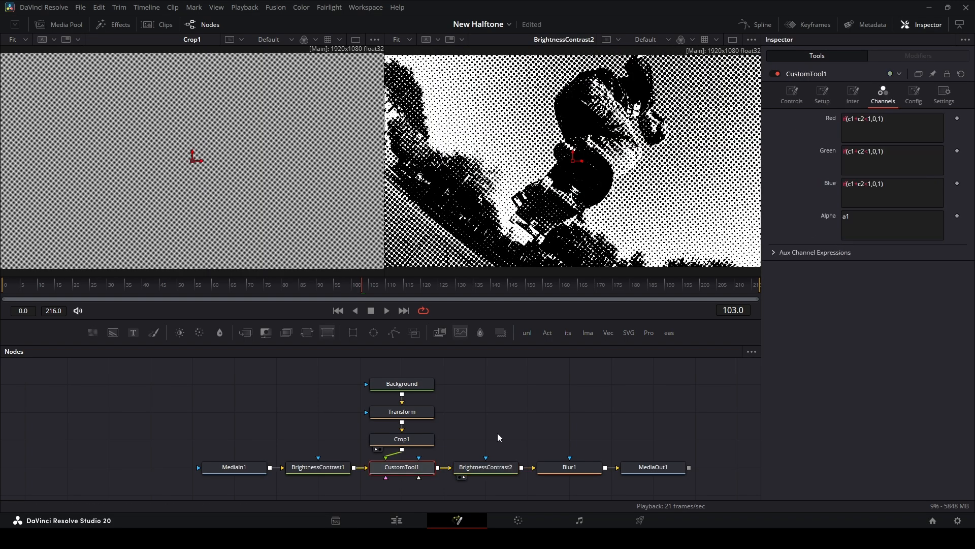
left_click(401, 411)
type("0.0089")
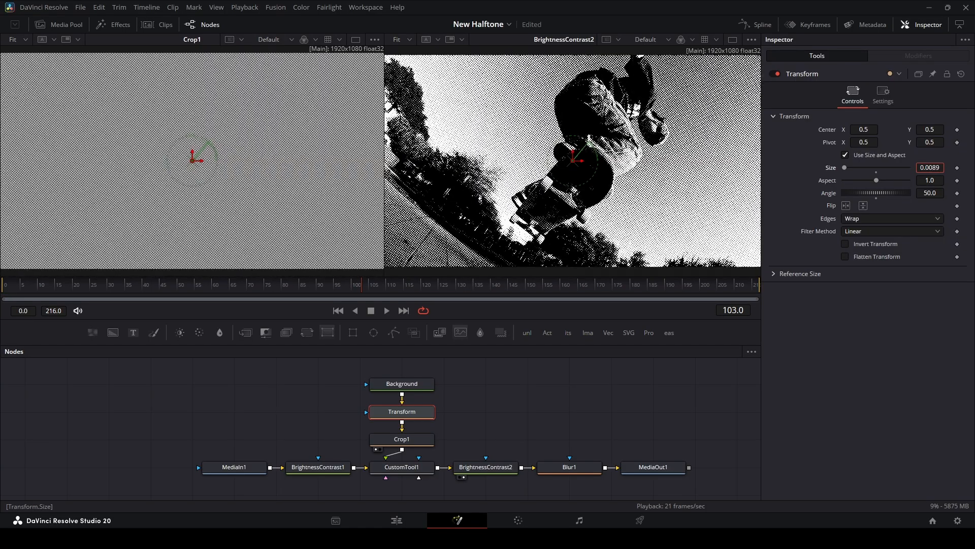
left_click(569, 467)
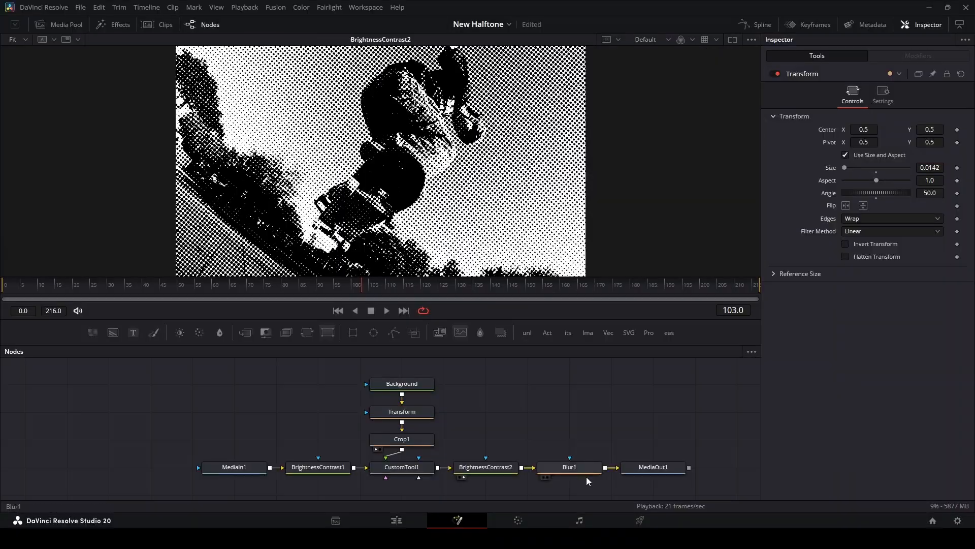
Set Transform Size to 0.0102 and adjust BrightnessContrast1 to gain 0.64 and gamma 1.89
left_click(568, 467)
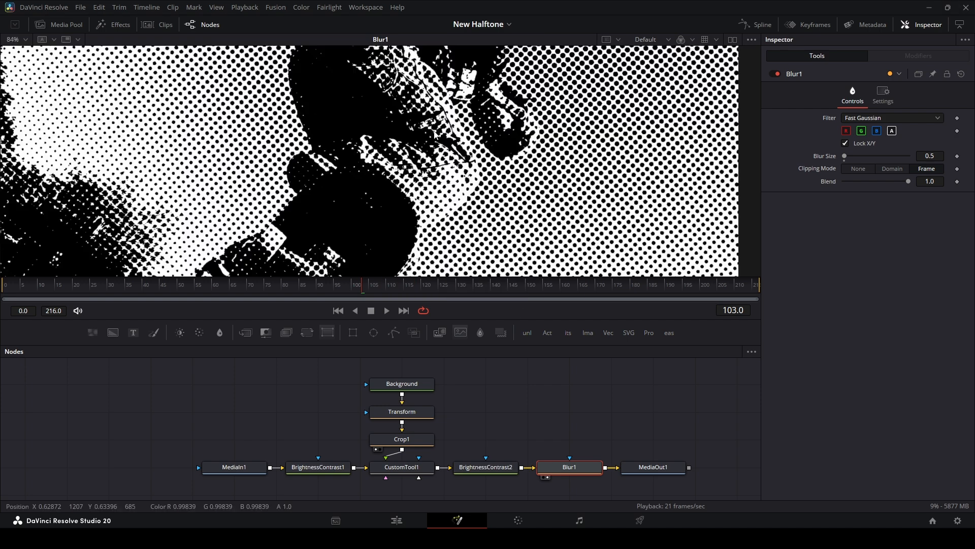
left_click(402, 411)
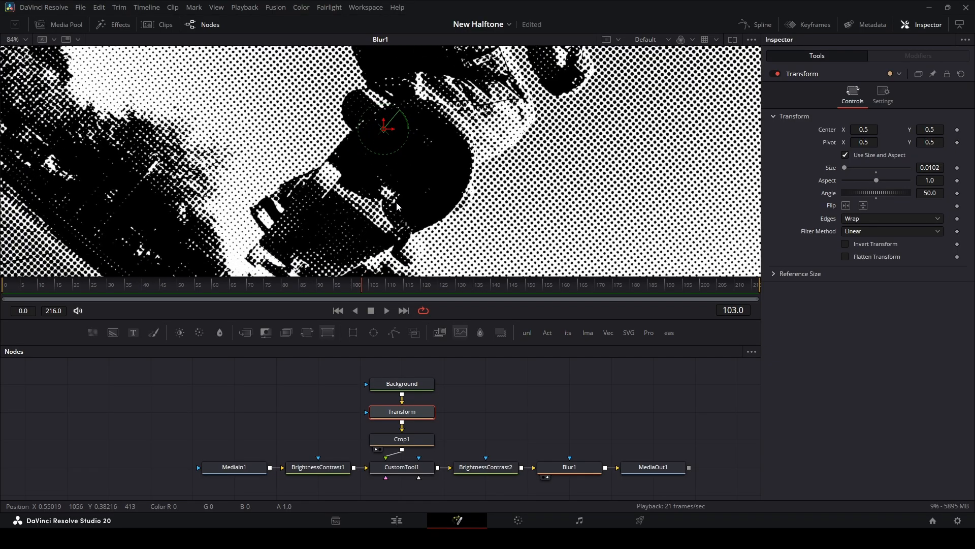
left_click(14, 39)
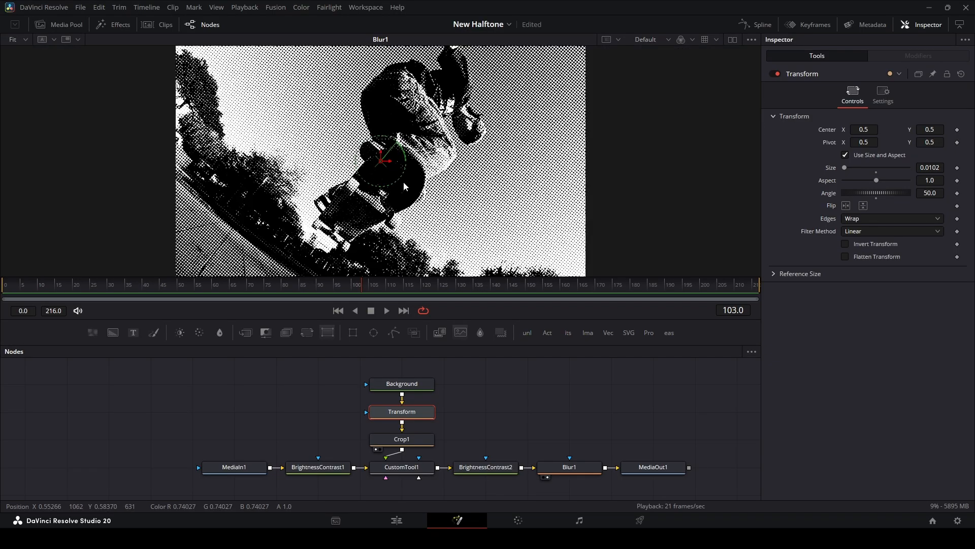
left_click(317, 466)
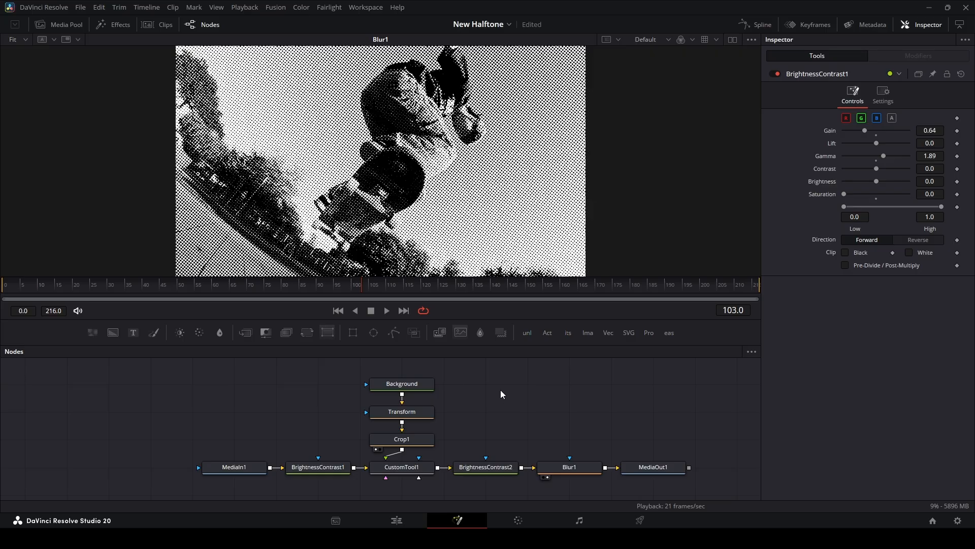
Load the Background gradient, then the Transform dot grid, into the left viewer beside the result
left_click(402, 383)
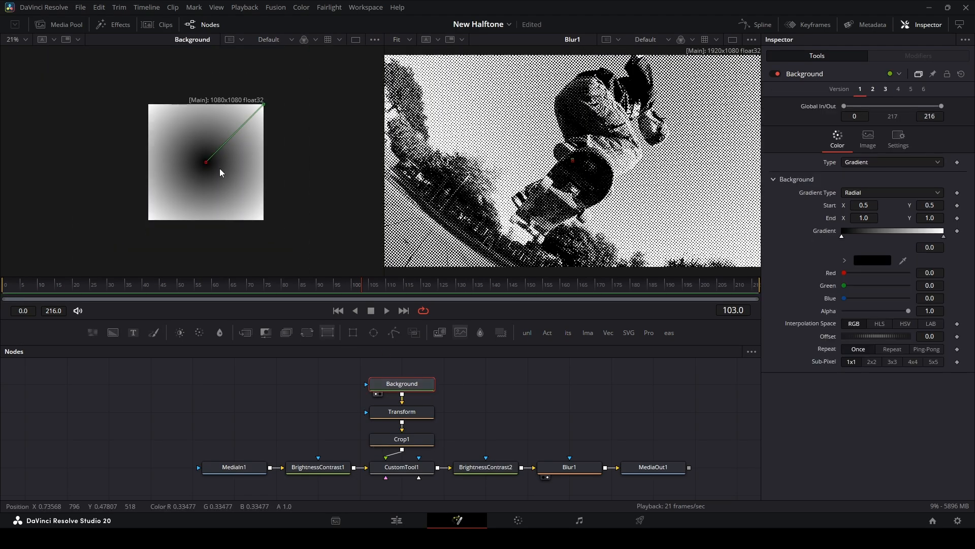
mouse_move(438, 186)
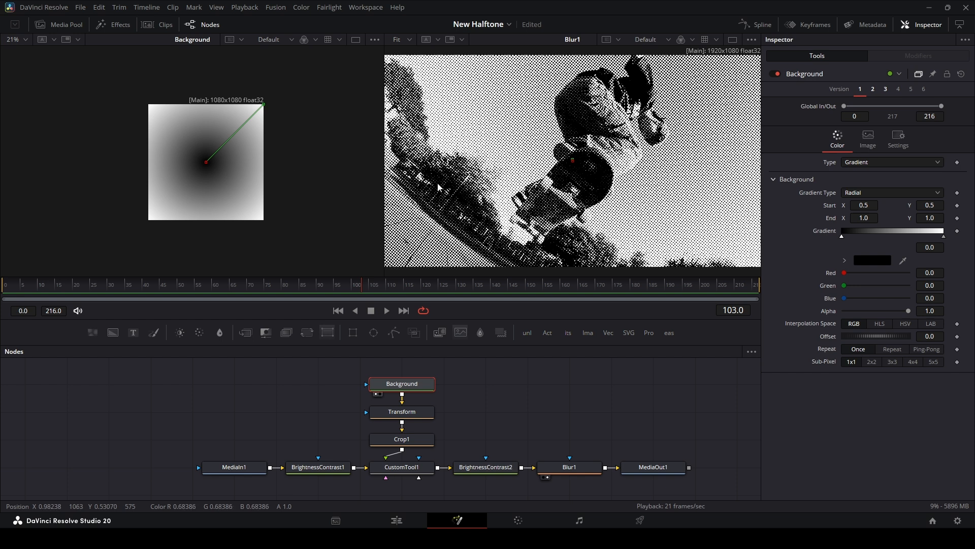
left_click(402, 411)
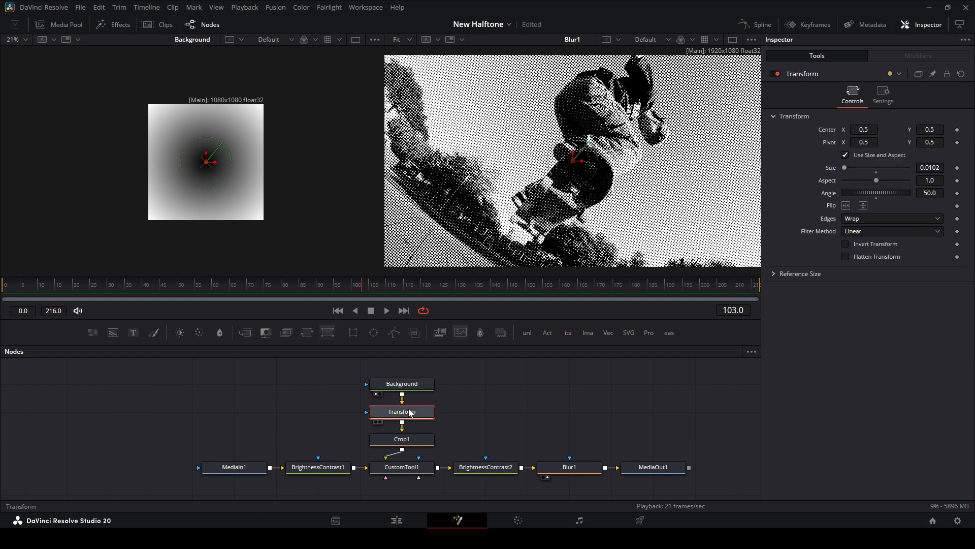
left_click(402, 411)
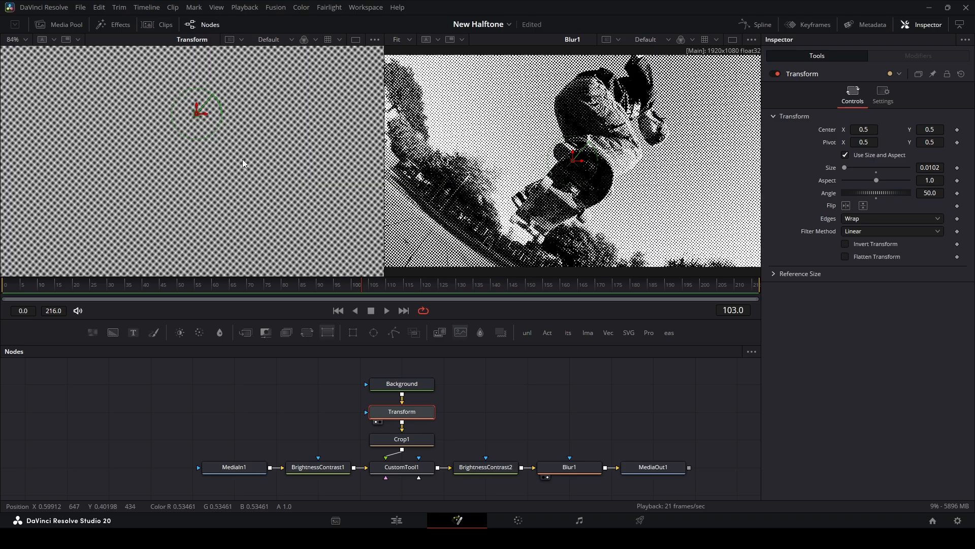
left_click(14, 39)
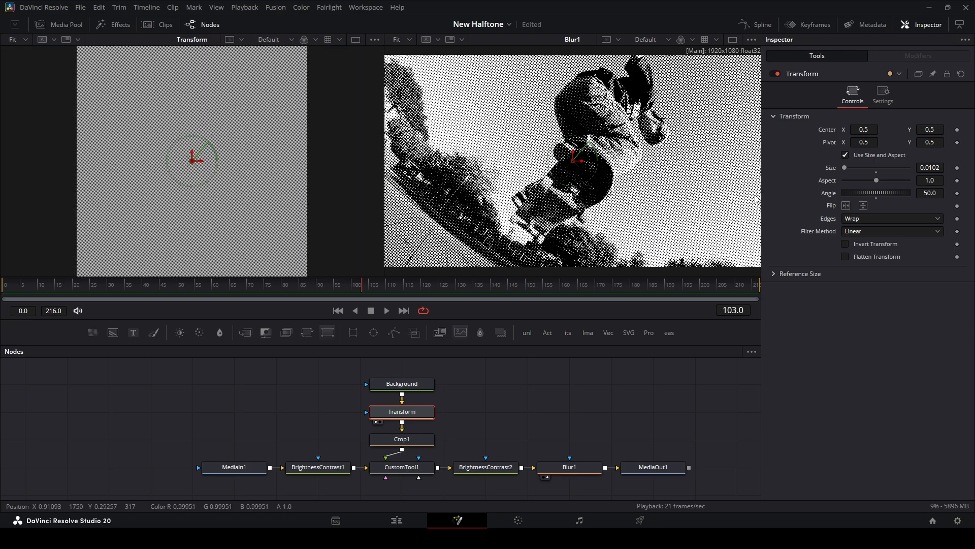
mouse_move(250, 46)
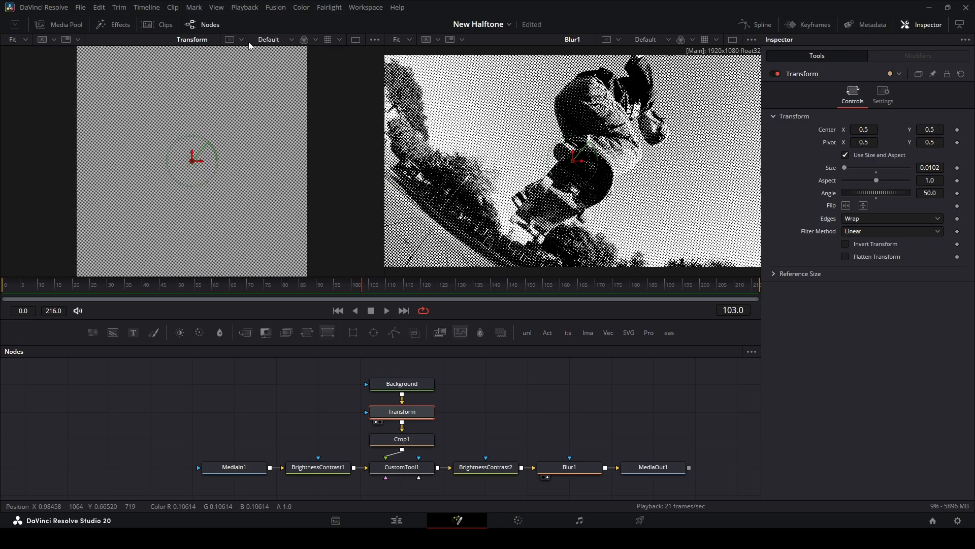
mouse_move(401, 439)
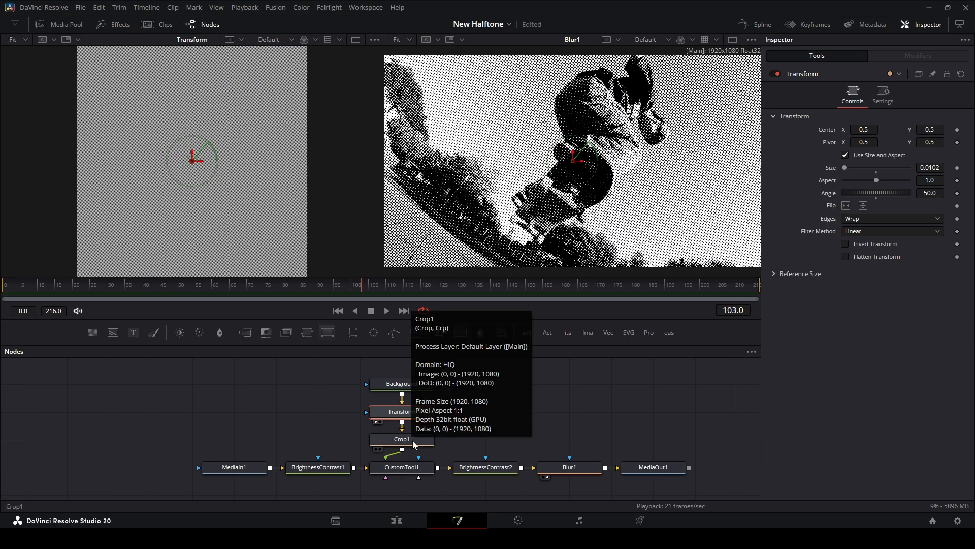
Load Crop1, the original colour clip and the greyscale BrightnessContrast1 into the left viewer in turn
left_click(402, 438)
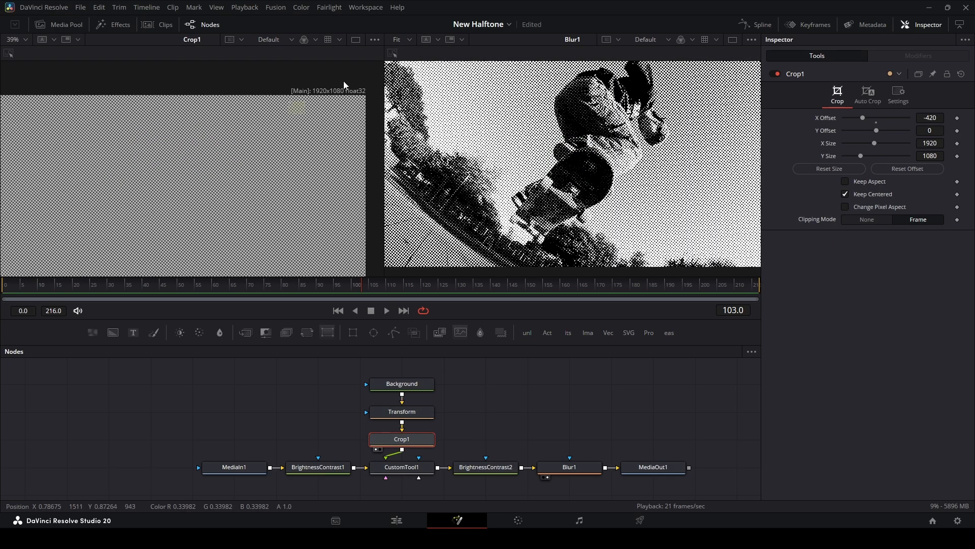
left_click(235, 466)
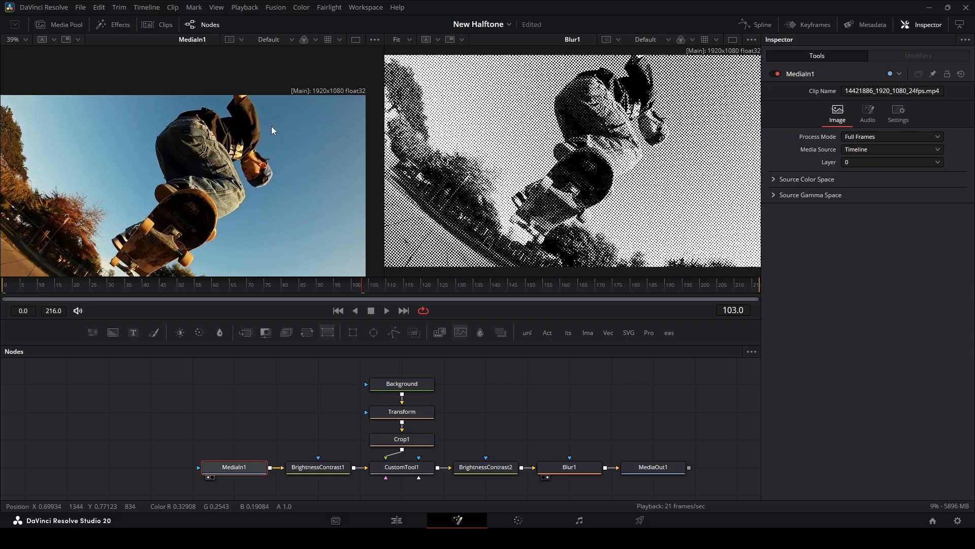
left_click(317, 467)
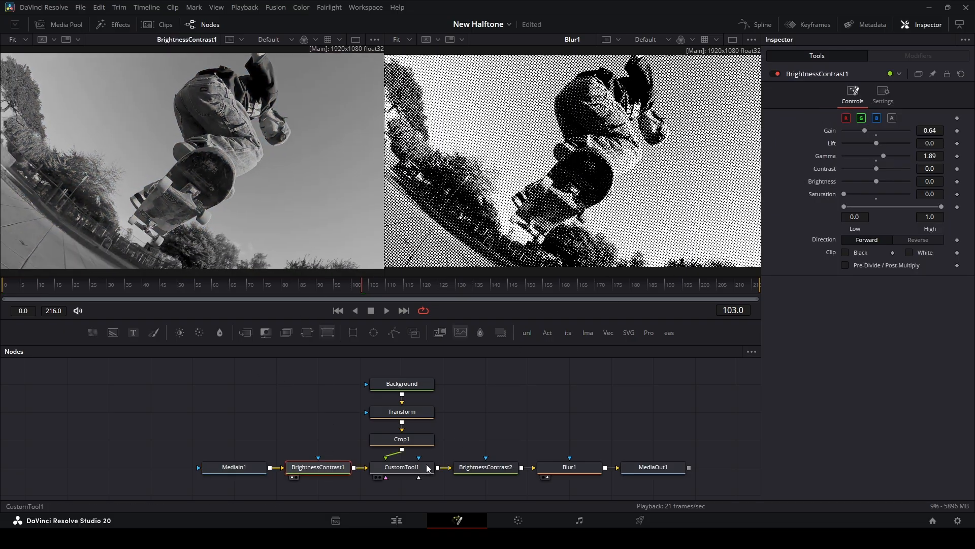
Check BrightnessContrast2's settings and enable the desaturating BrightnessContrast1 node
left_click(485, 467)
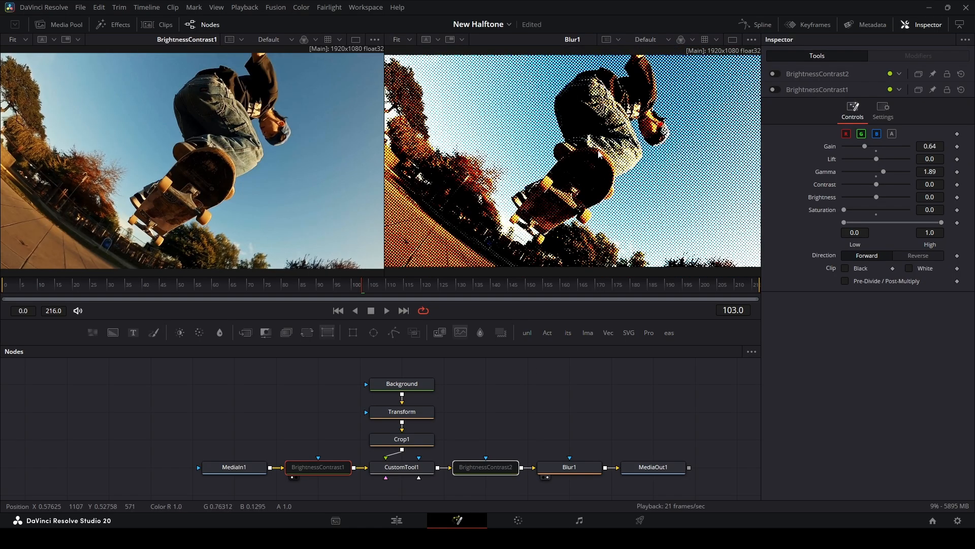
mouse_move(398, 214)
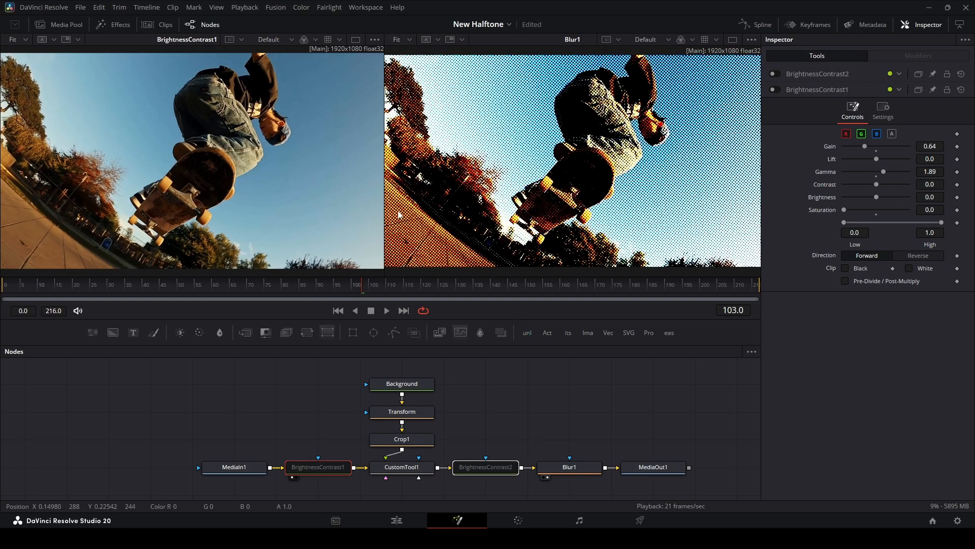
left_click(774, 89)
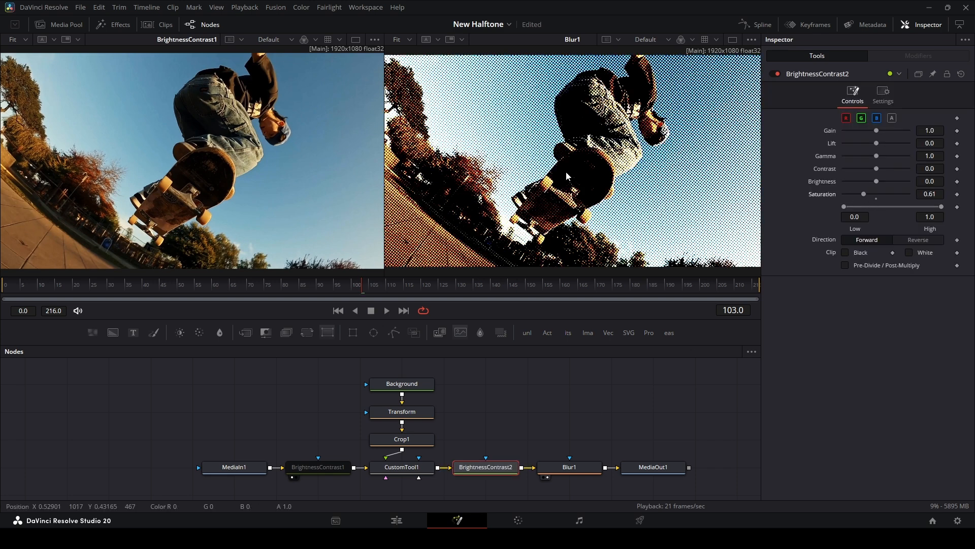
left_click(318, 467)
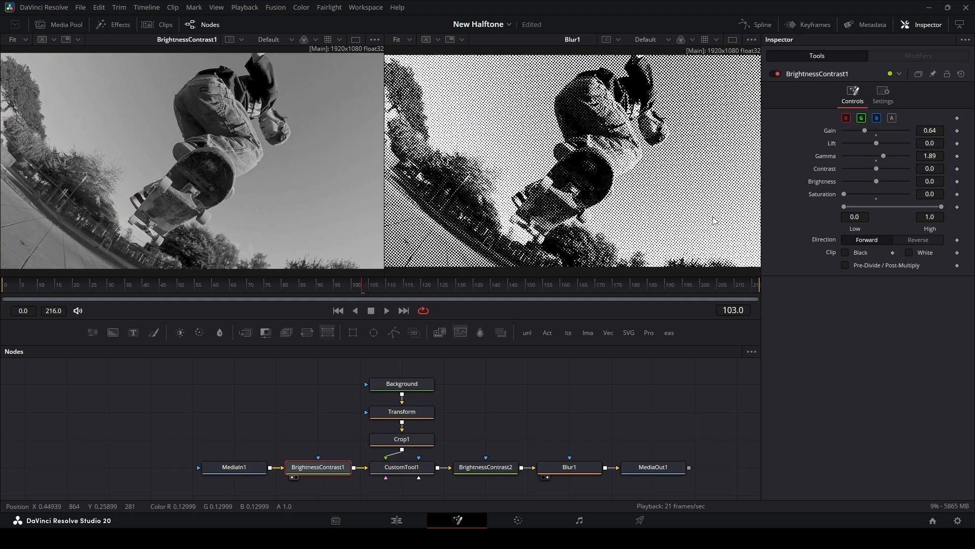
Play the clip to review the black-and-white halftone and stop on a skateboard frame
left_click(485, 467)
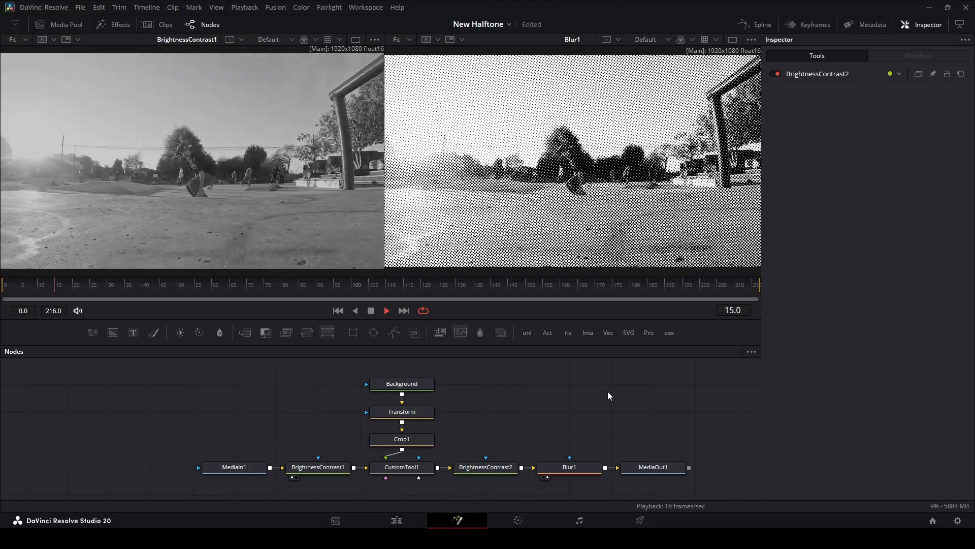
left_click(181, 285)
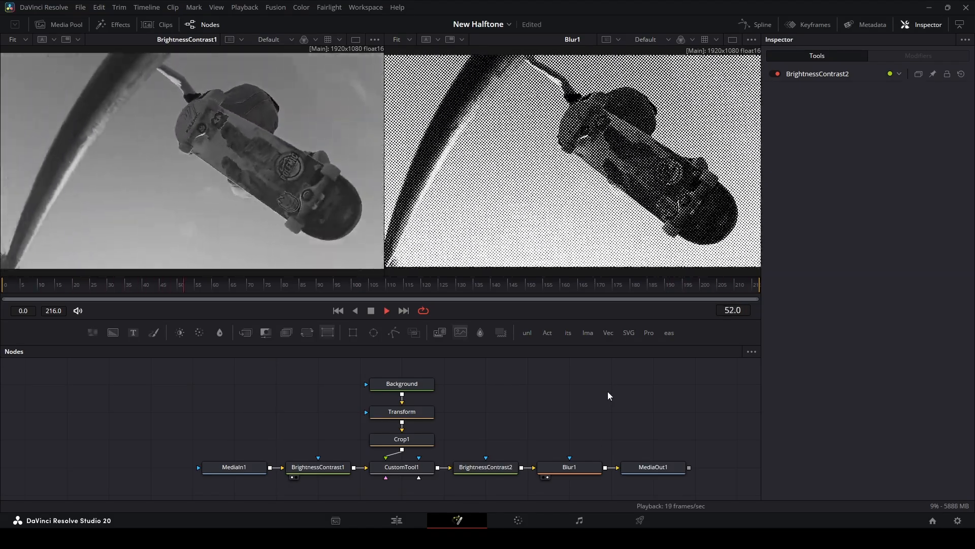
left_click(402, 466)
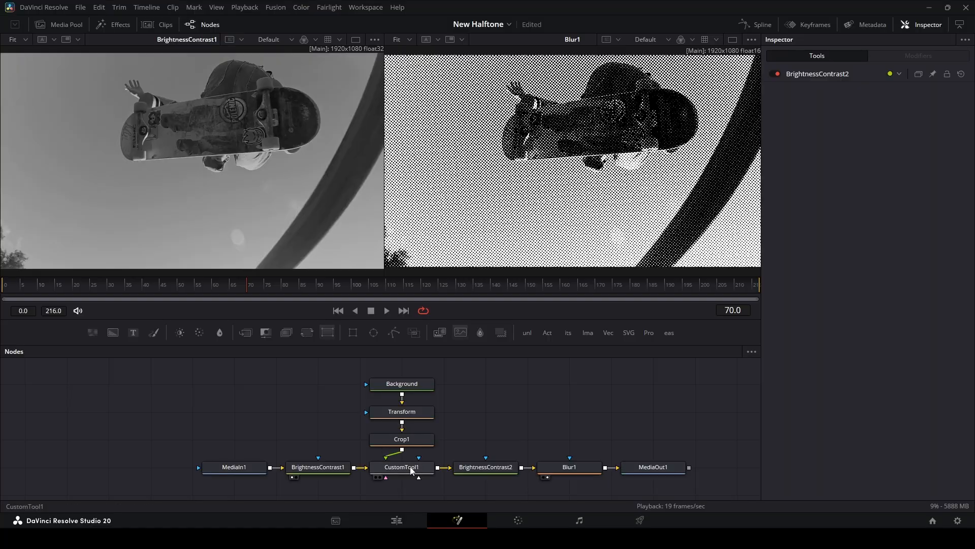
View the custom tool's channel expressions, then compare Crop1's soft dots with the grayscale BrightnessContrast1 input
left_click(401, 467)
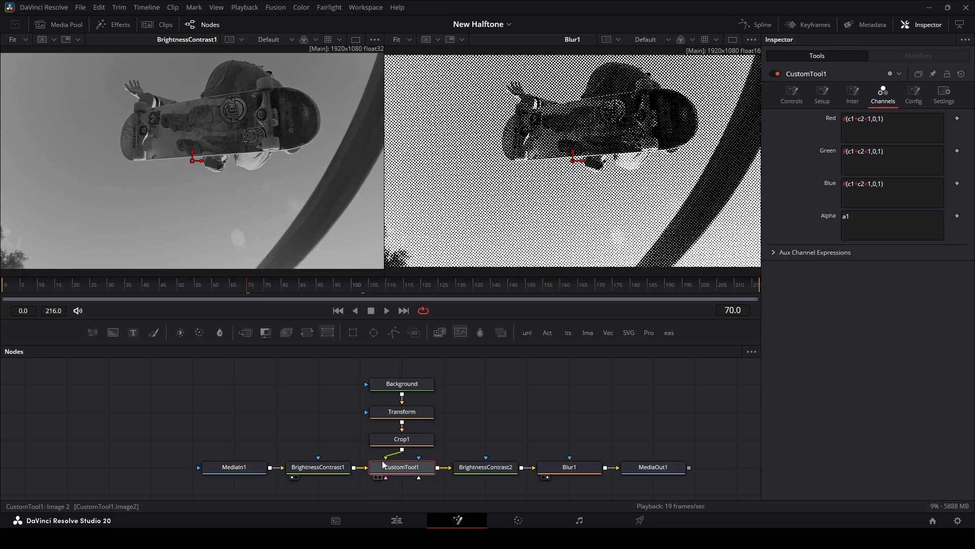
mouse_move(624, 115)
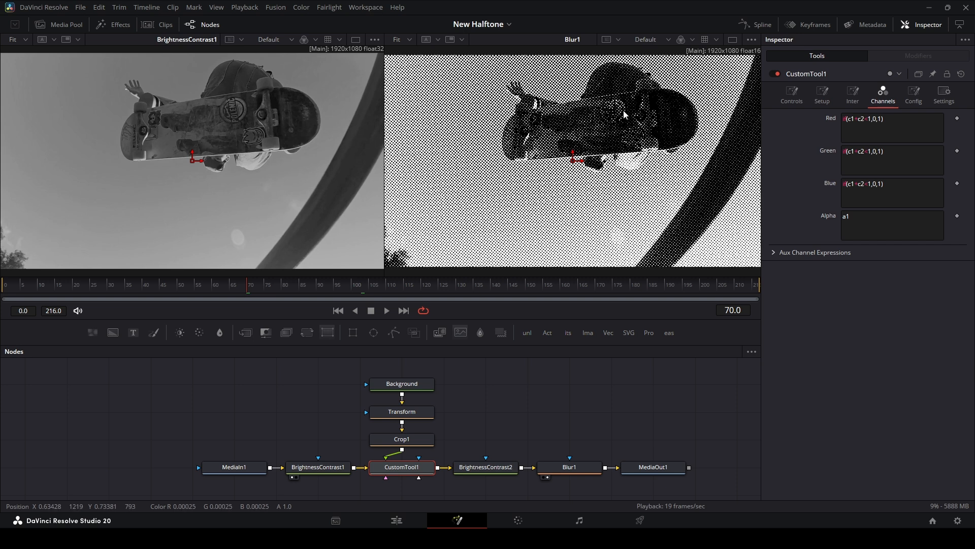
mouse_move(547, 238)
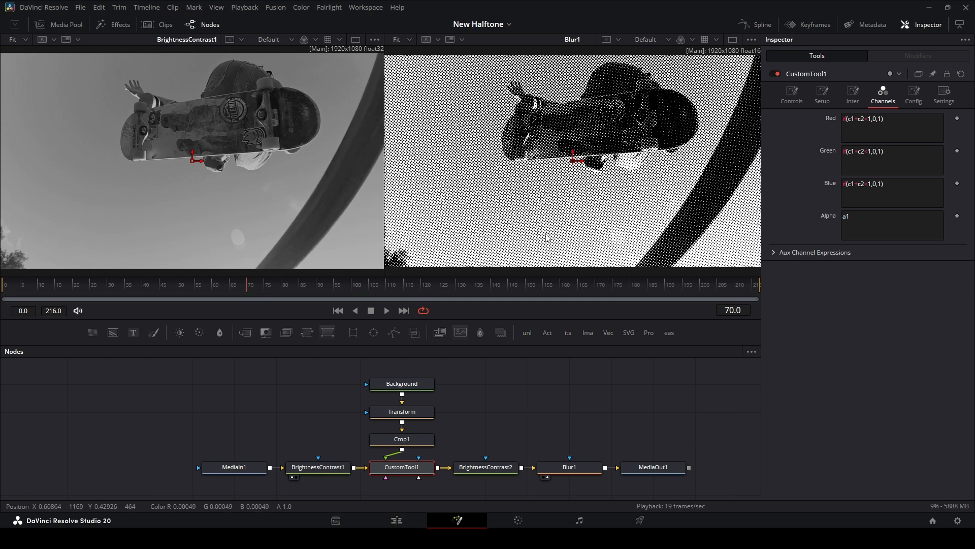
left_click(317, 466)
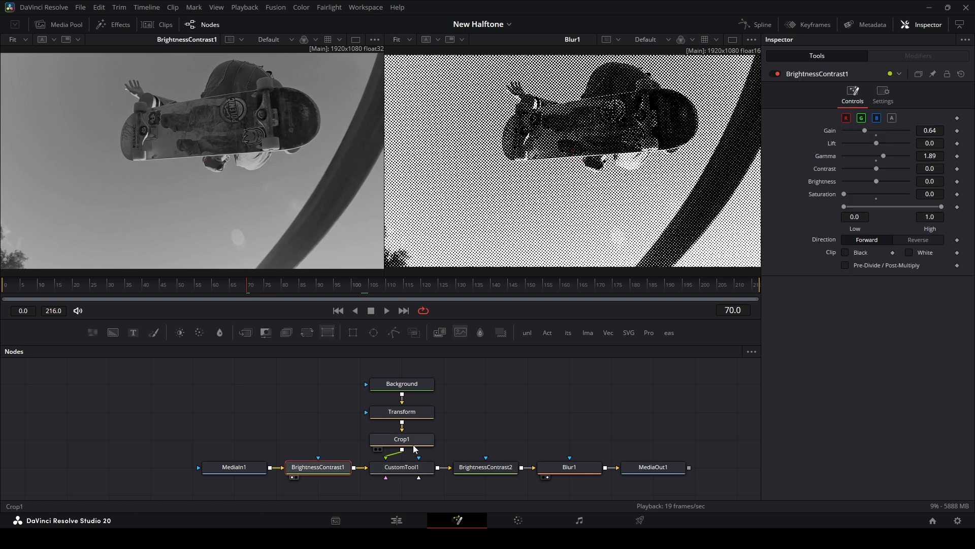
left_click(401, 438)
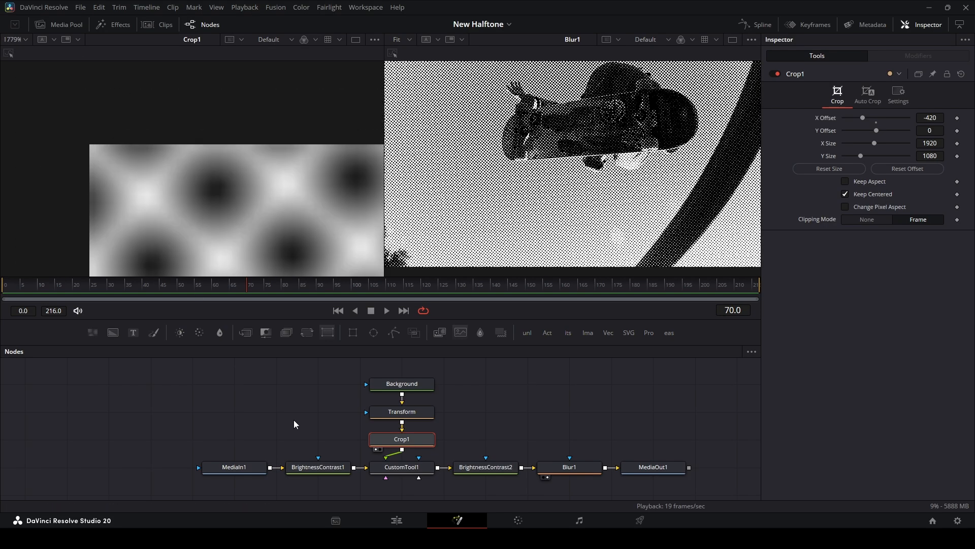
left_click(317, 468)
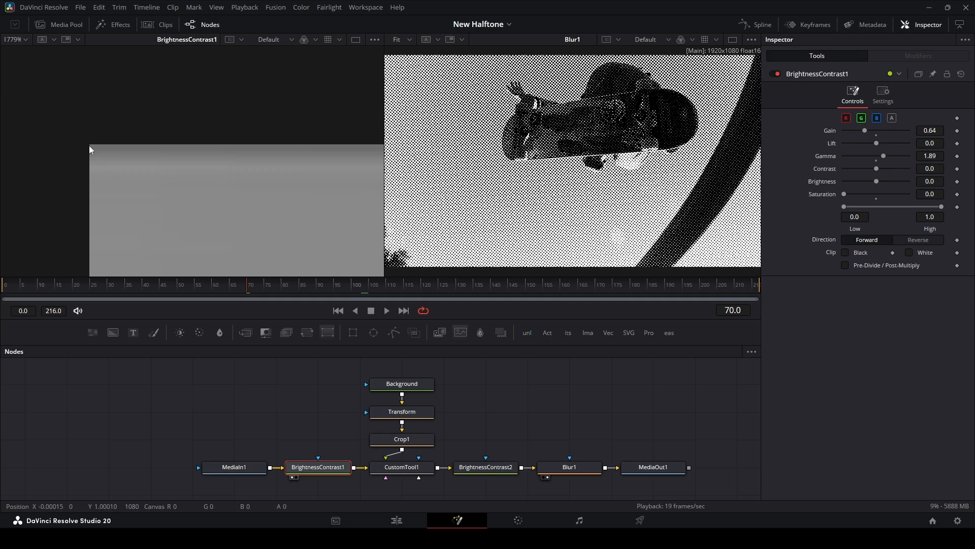
mouse_move(94, 153)
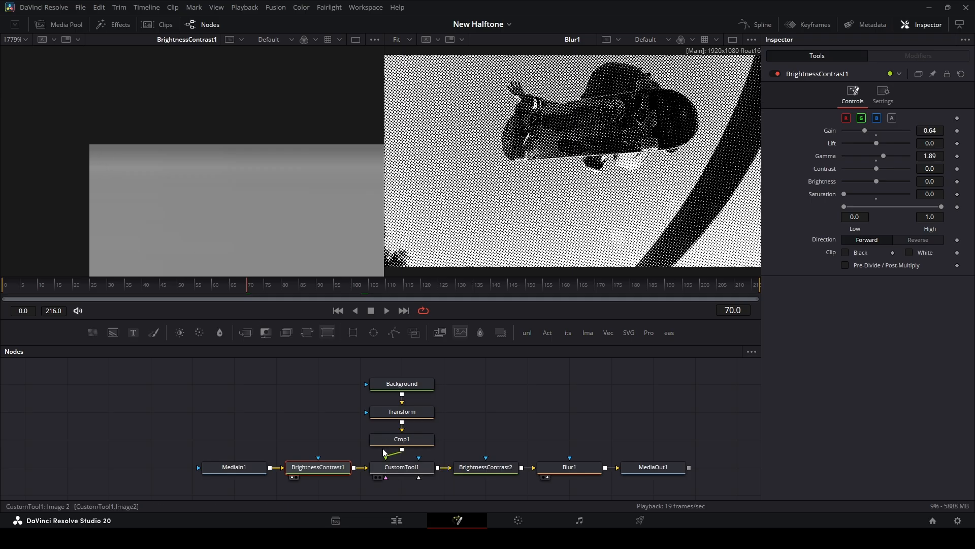
Cycle through CustomTool1's hard black-and-white dots, Crop1 and the grayscale input, ending on CustomTool1's thresholded output
left_click(402, 466)
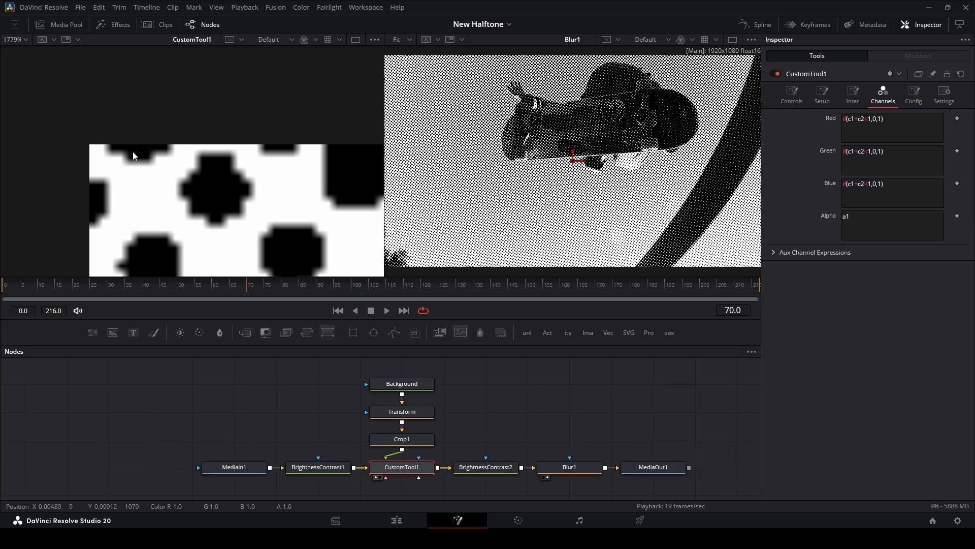
left_click(401, 439)
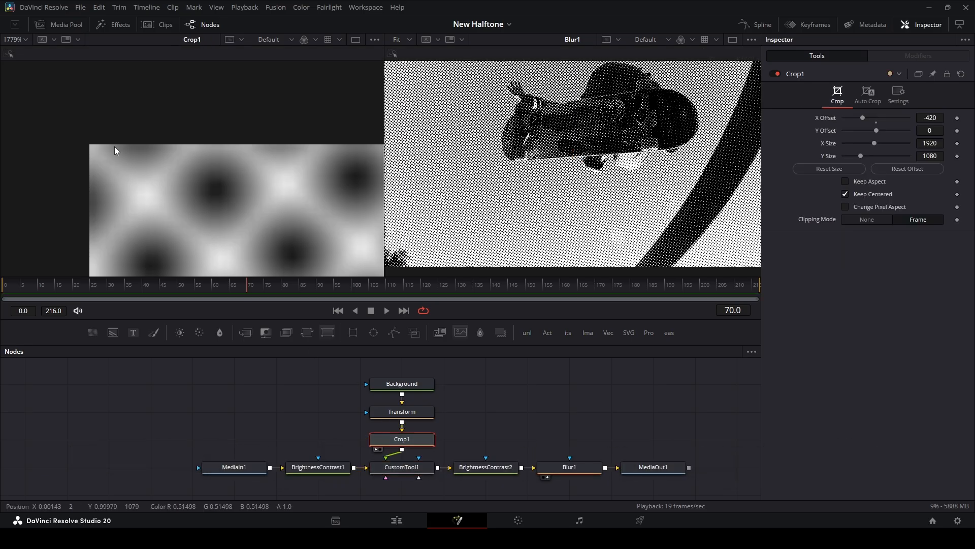
left_click(317, 467)
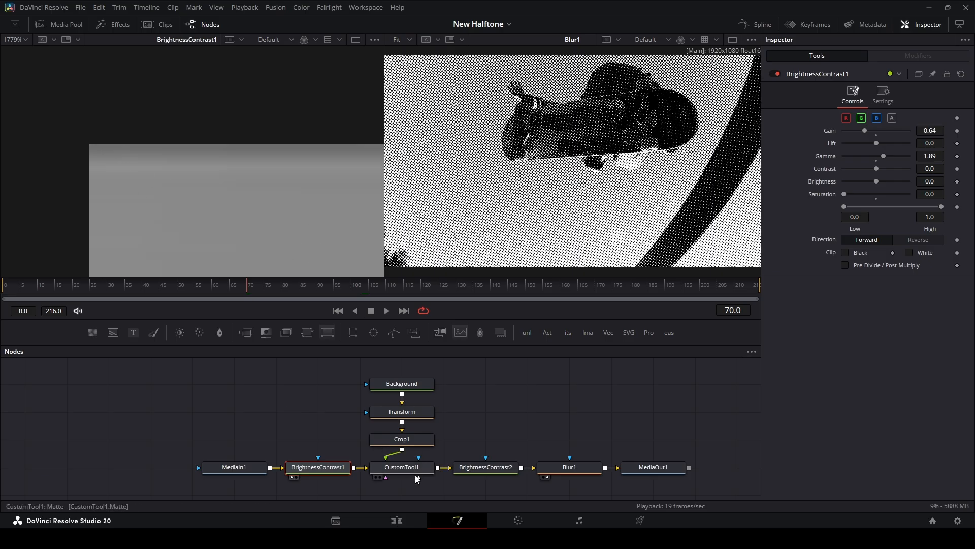
left_click(401, 467)
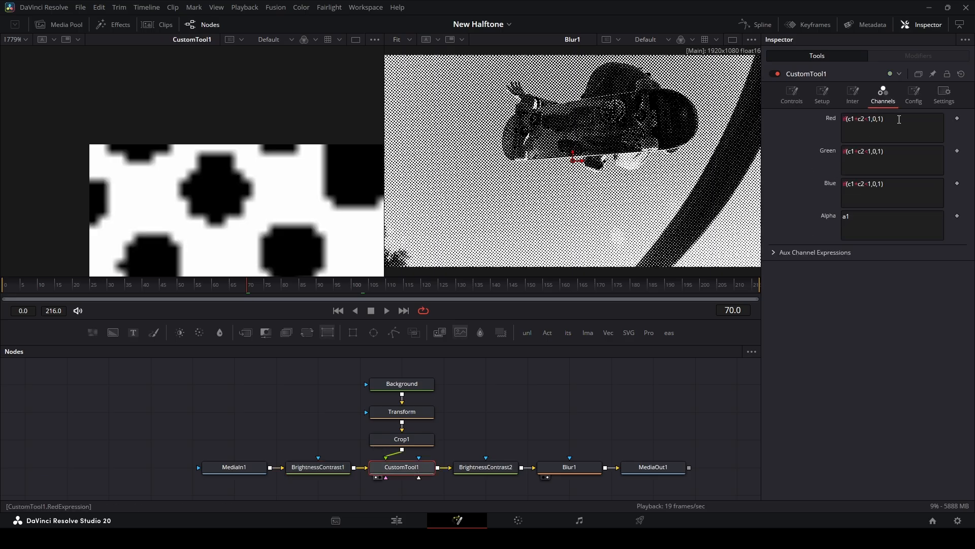
mouse_move(219, 206)
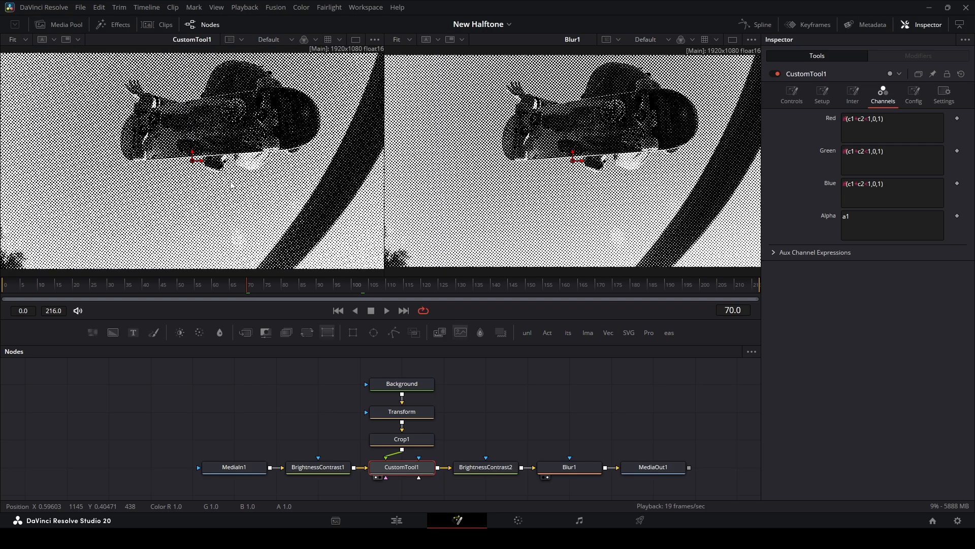
mouse_move(214, 196)
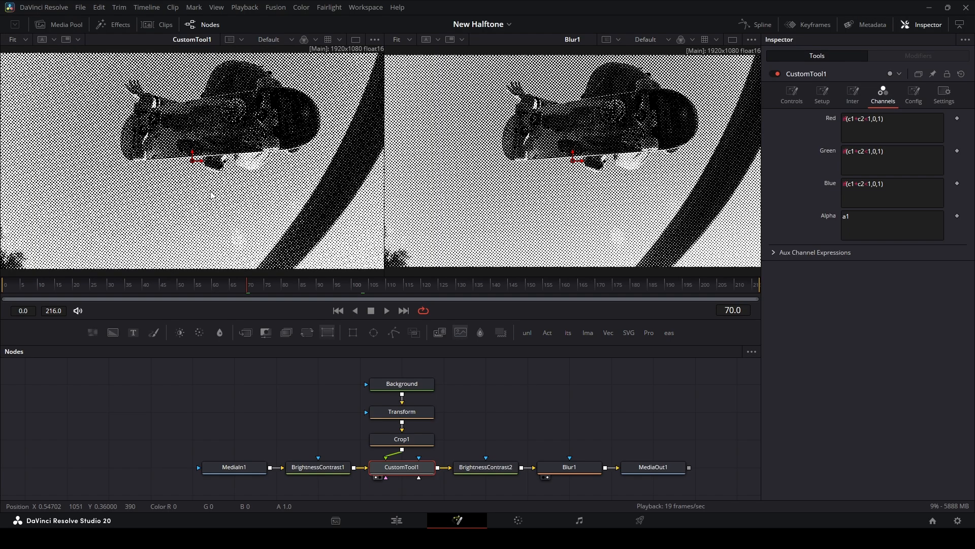
mouse_move(342, 161)
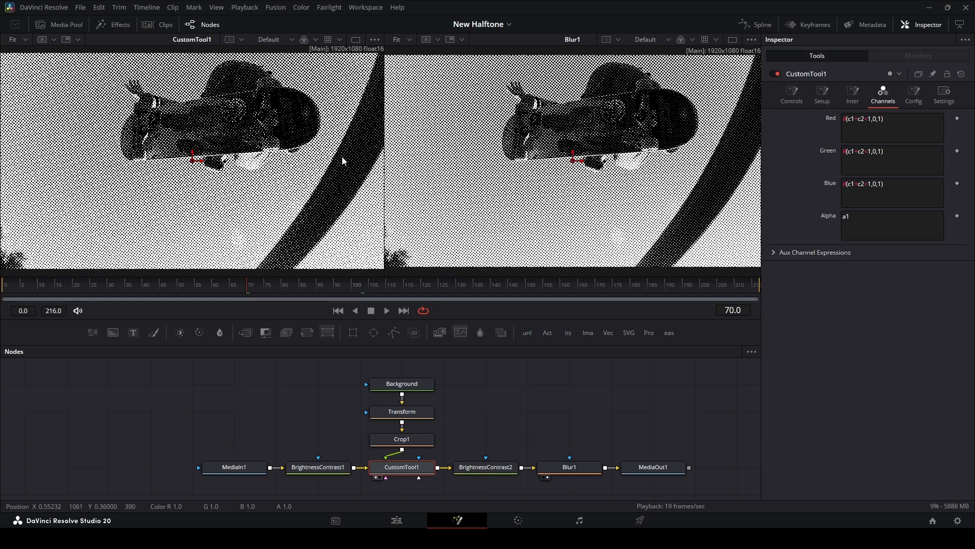
Insert a Grain node after Crop1, play the comp to check it, and return to the Edit timeline
left_click(402, 438)
type("grain")
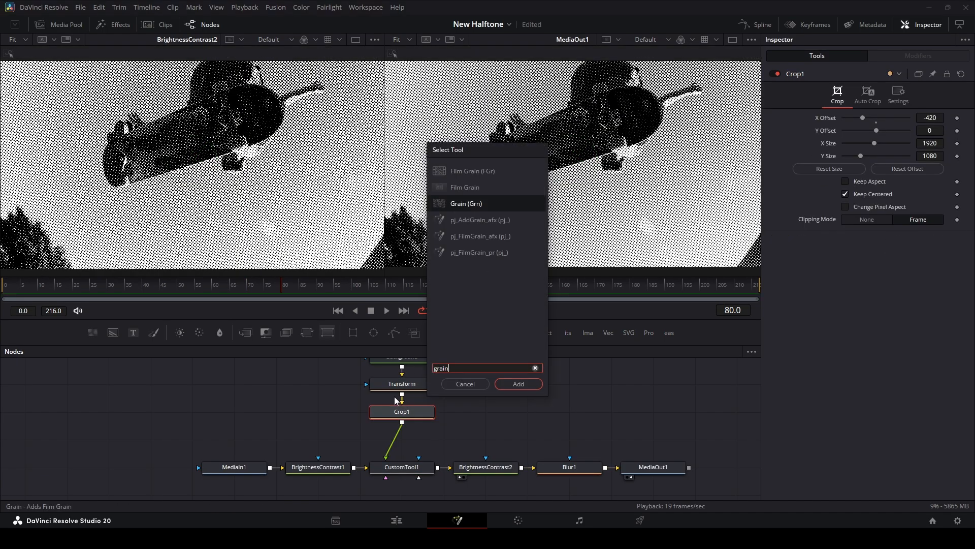
left_click(517, 384)
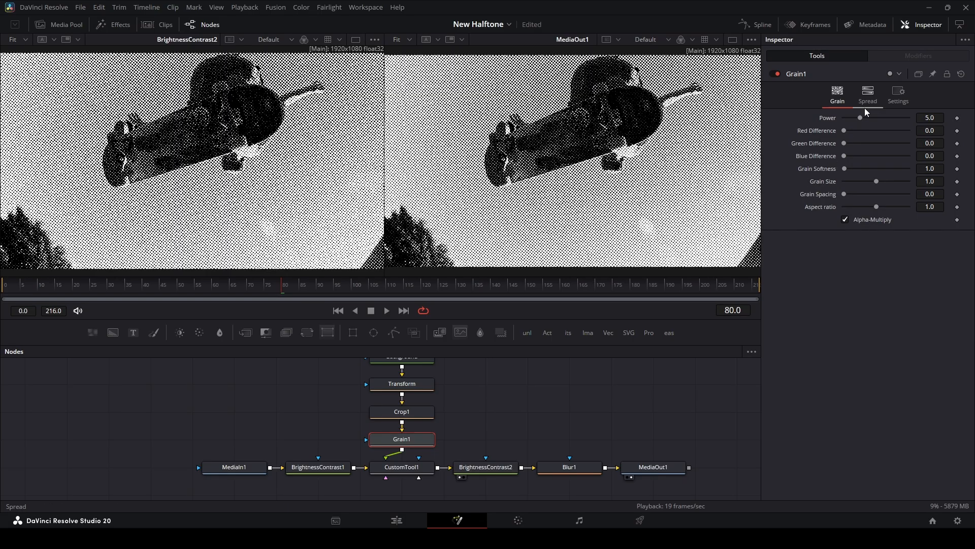
left_click(385, 310)
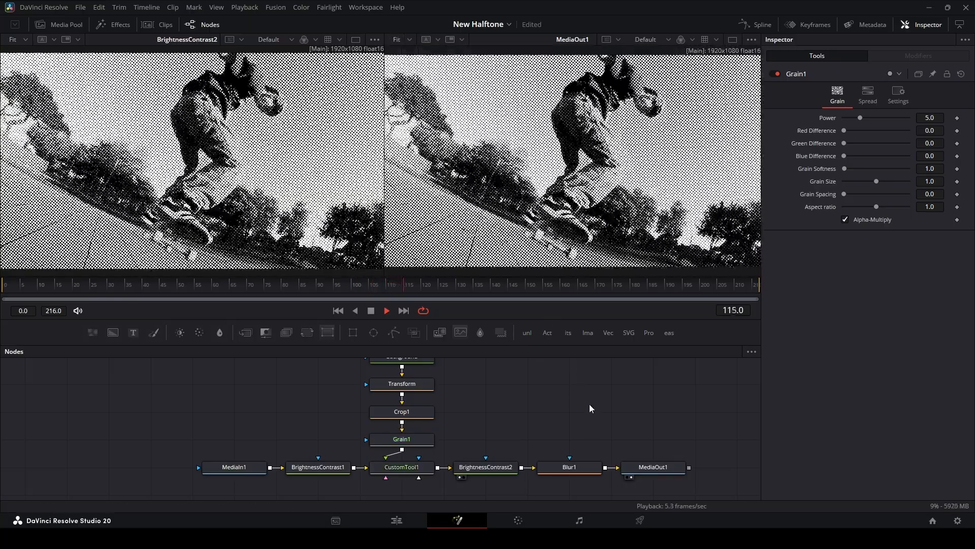
left_click(396, 520)
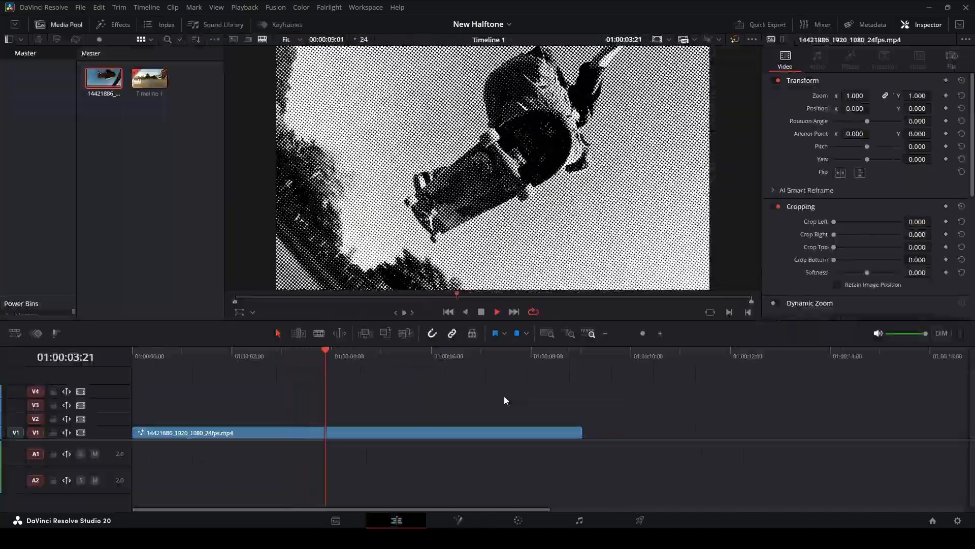